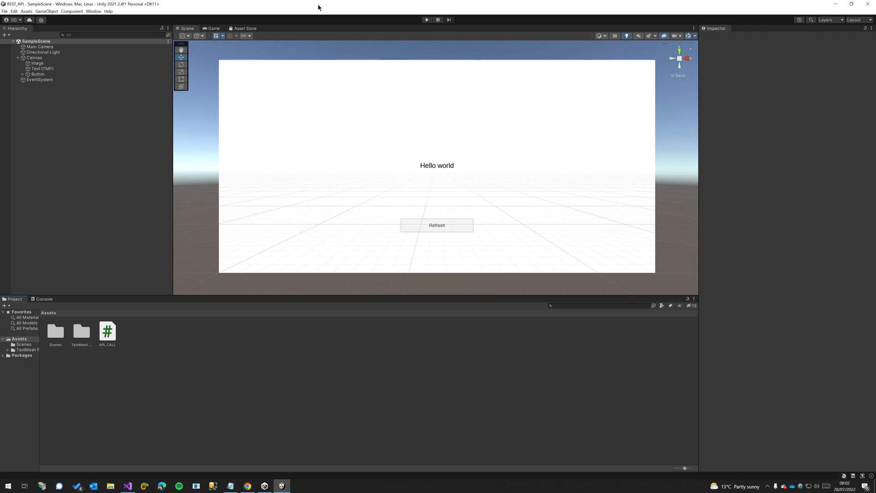
pyautogui.moveTo(325, 176)
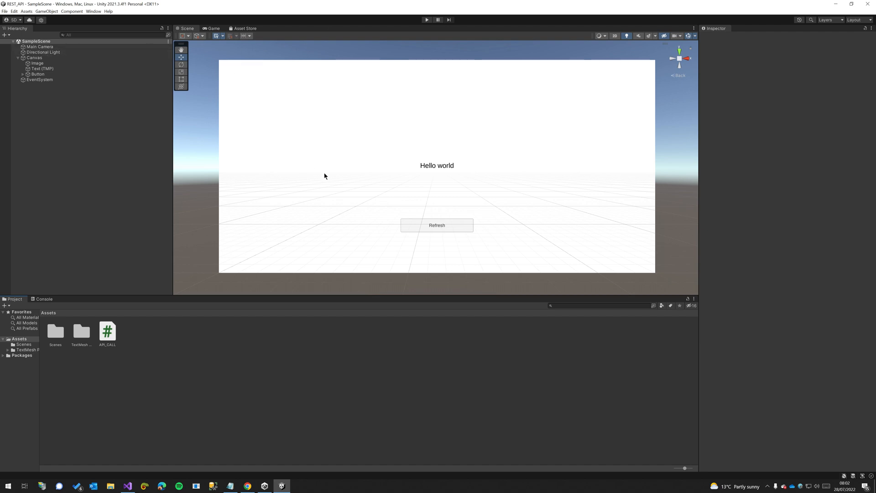
pyautogui.moveTo(198, 137)
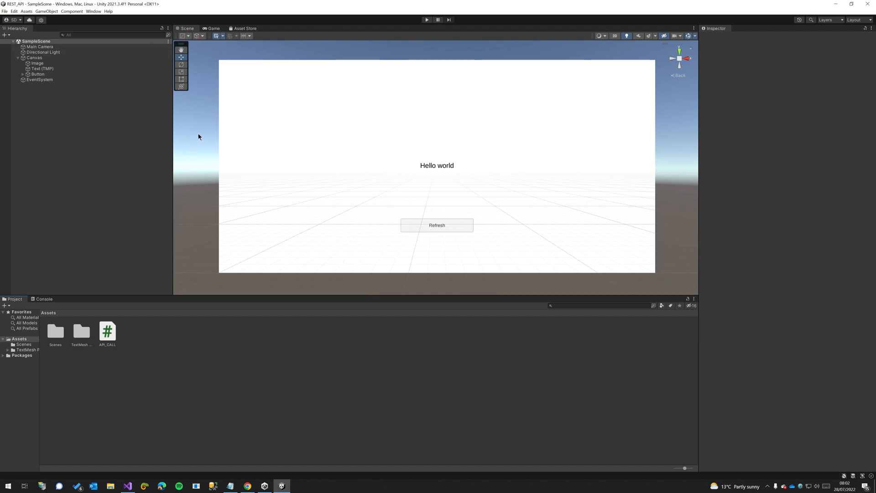
pyautogui.moveTo(441, 172)
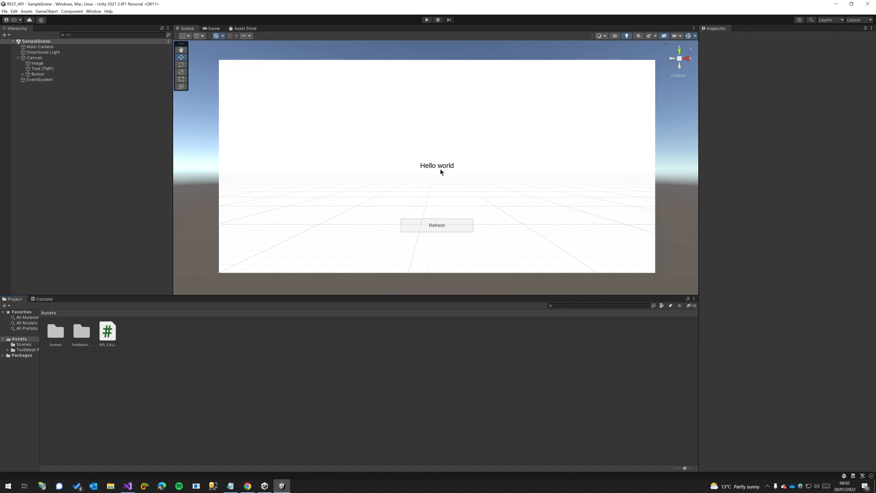
pyautogui.moveTo(441, 167)
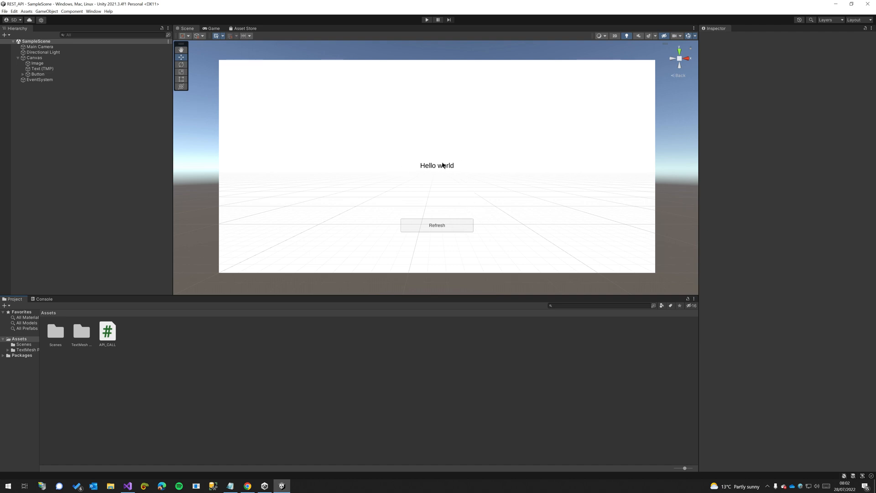
pyautogui.moveTo(413, 203)
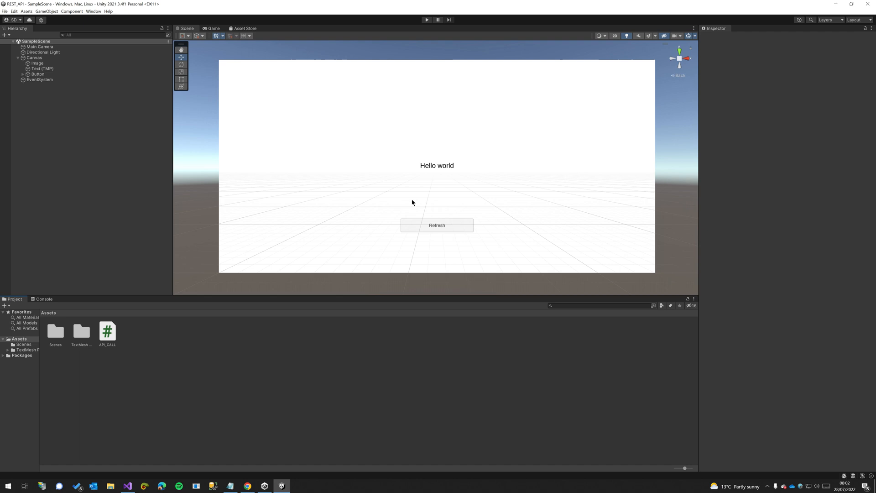
pyautogui.moveTo(380, 221)
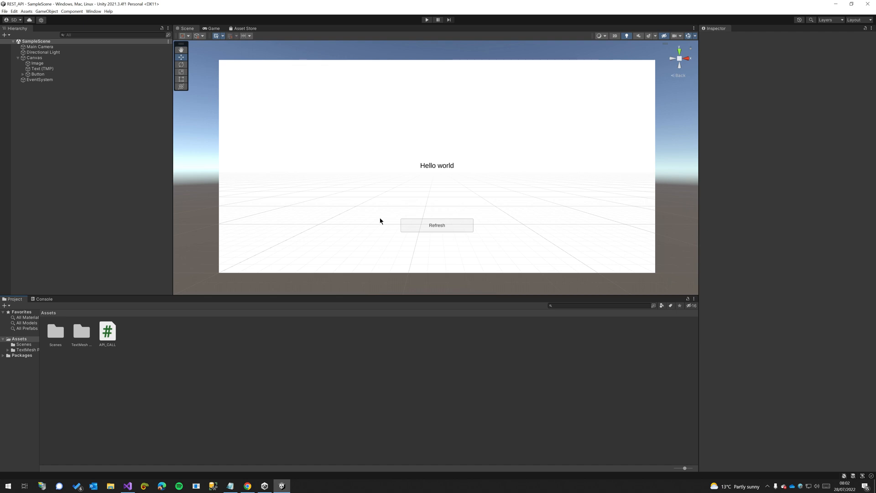
# View the raw catfact.ninja/fact JSON in Chrome, then bring up the empty JSON-to-C# converter.
pyautogui.click(247, 485)
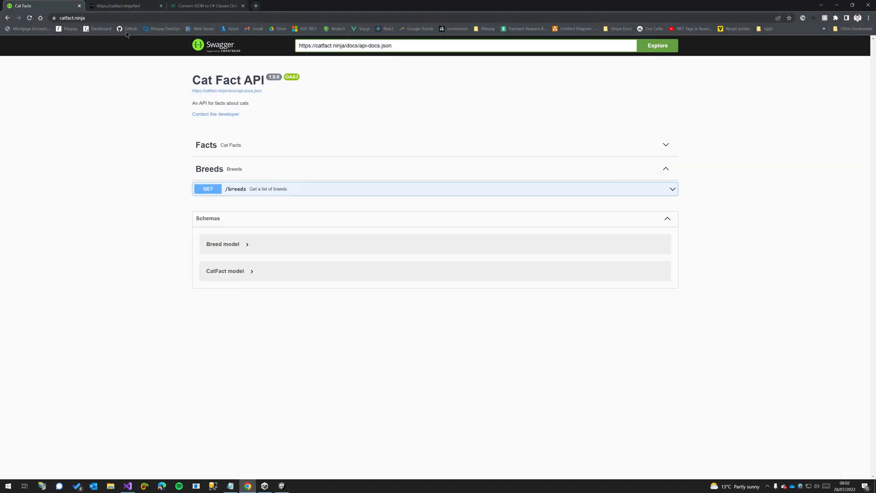
pyautogui.moveTo(132, 42)
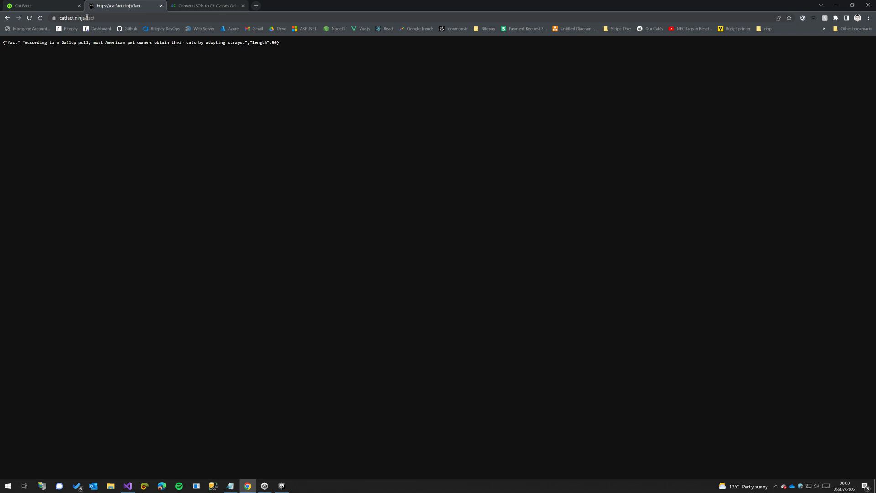
pyautogui.moveTo(332, 78)
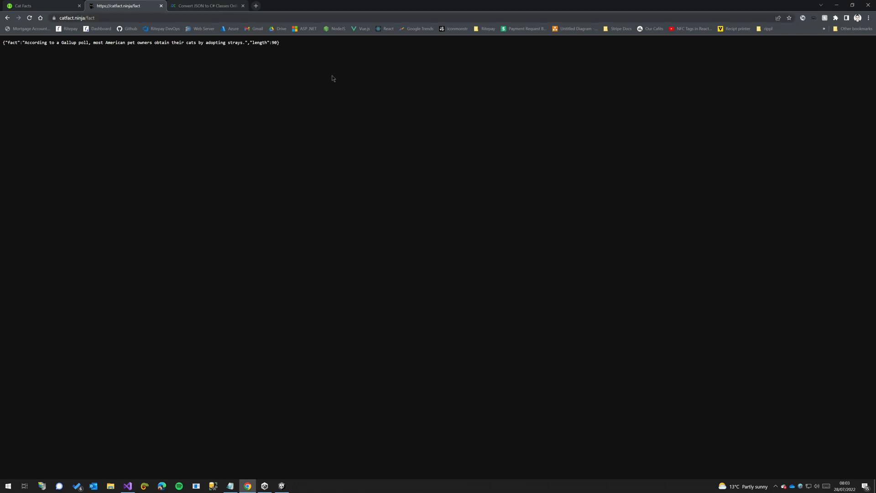
pyautogui.moveTo(113, 89)
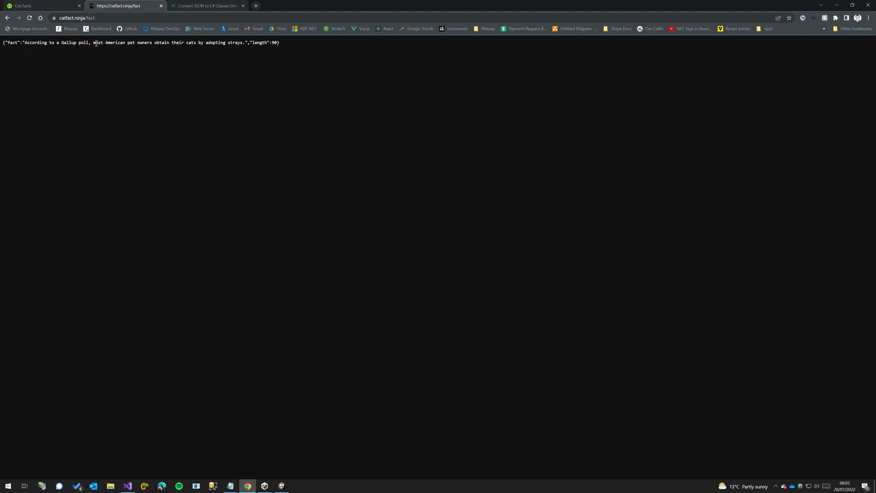
pyautogui.moveTo(104, 78)
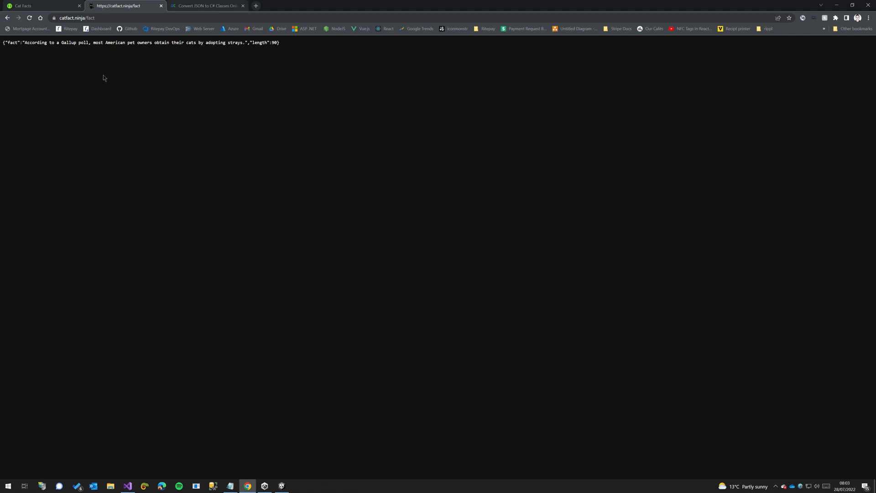
pyautogui.click(207, 5)
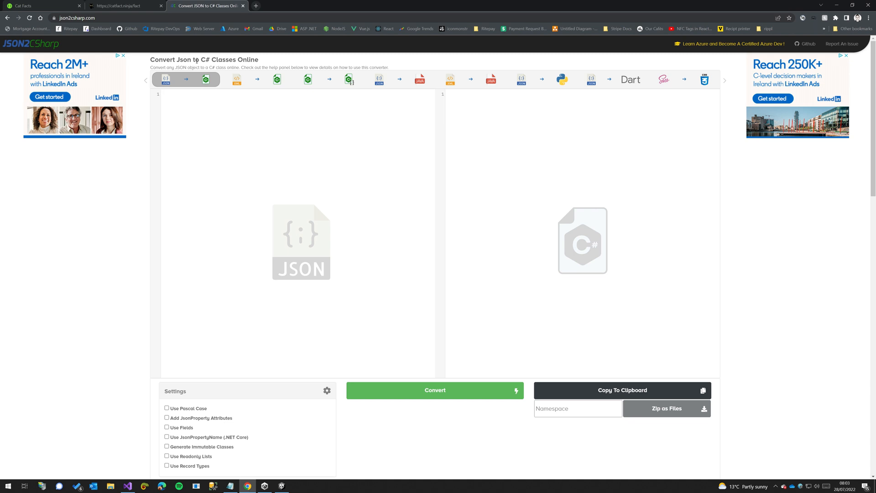
pyautogui.moveTo(317, 152)
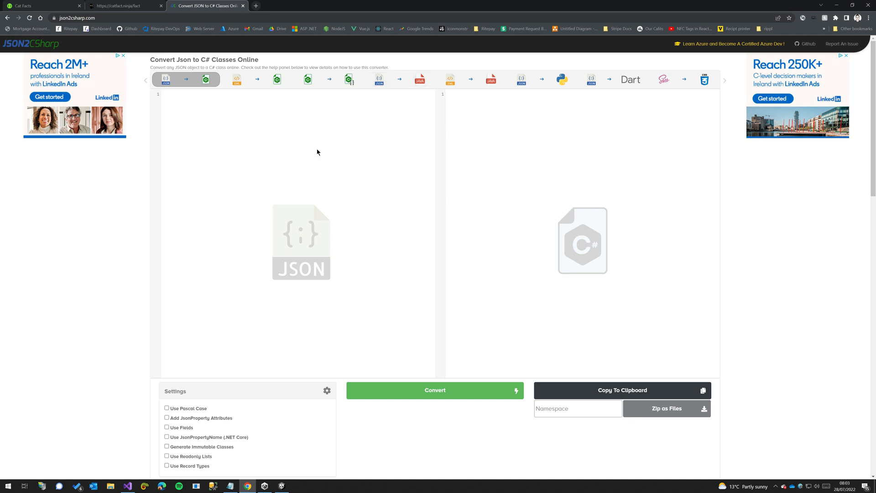
pyautogui.click(254, 98)
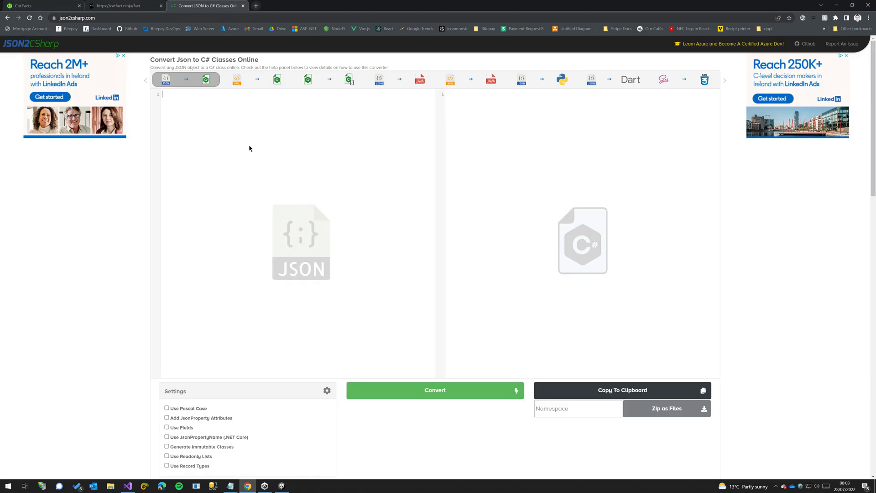
pyautogui.moveTo(119, 42)
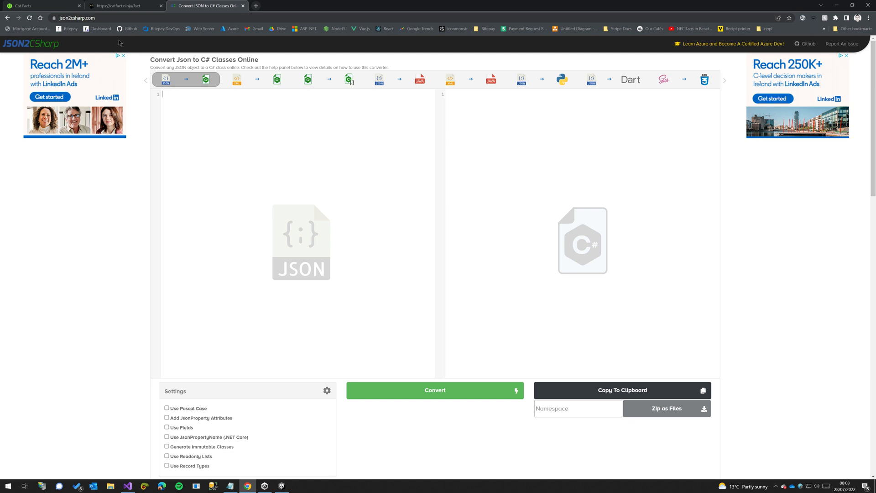
pyautogui.moveTo(797, 3)
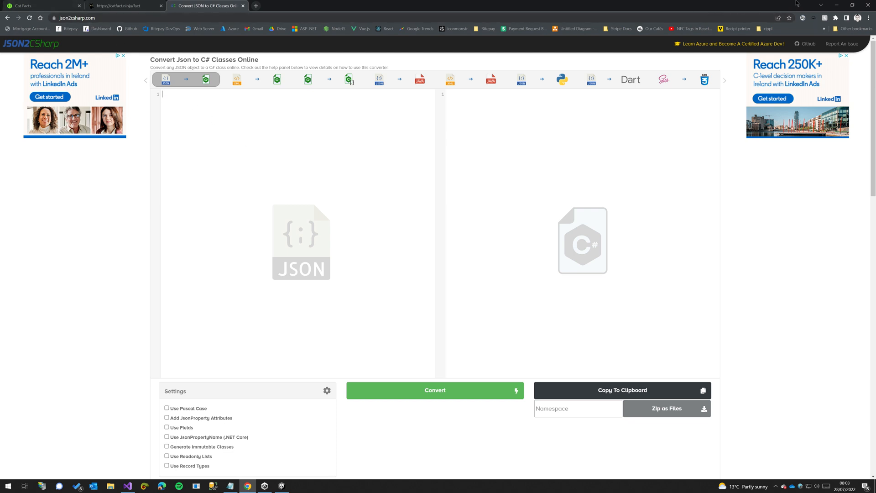
pyautogui.click(282, 485)
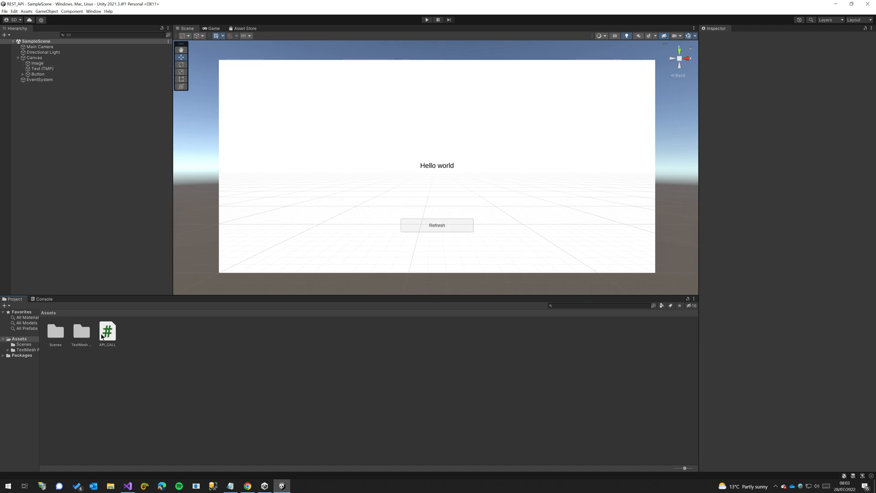
pyautogui.moveTo(112, 346)
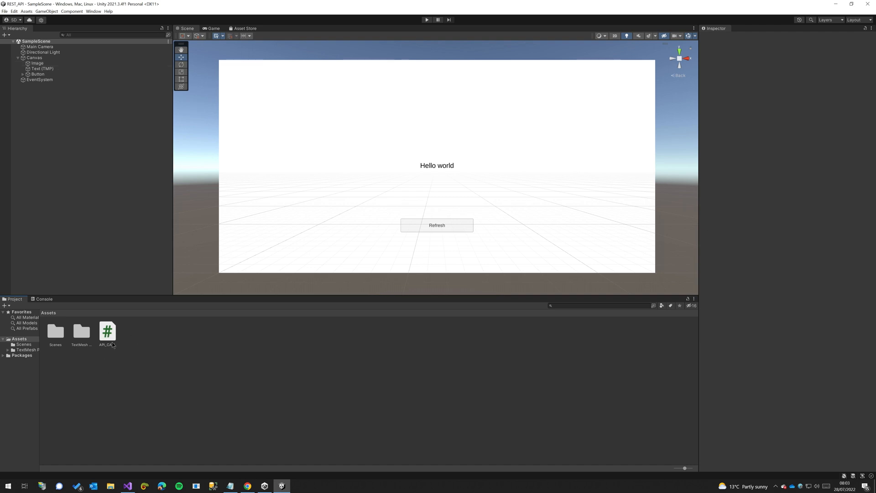
# Double-click the API_CALL C# script in the Assets folder to open it in Visual Studio.
pyautogui.click(107, 331)
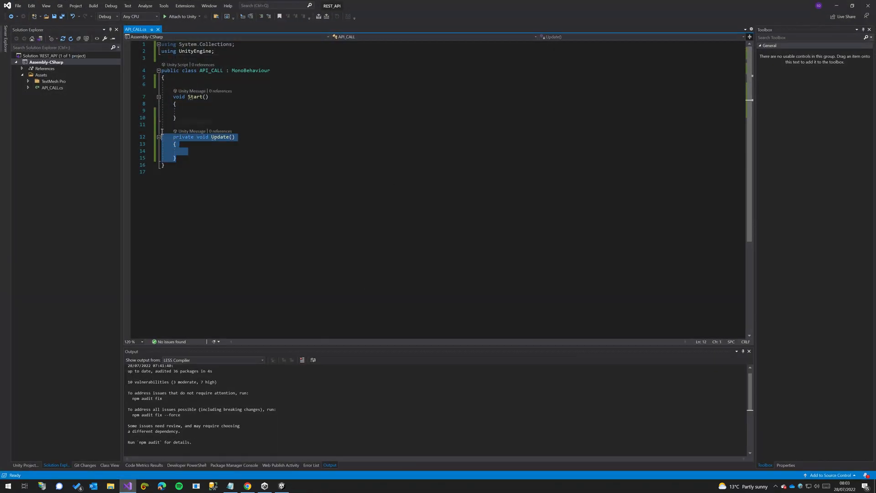
# Delete Update() and add Newtonsoft.Json, TMPro and UnityEngine.Networking using directives.
pyautogui.press('Delete')
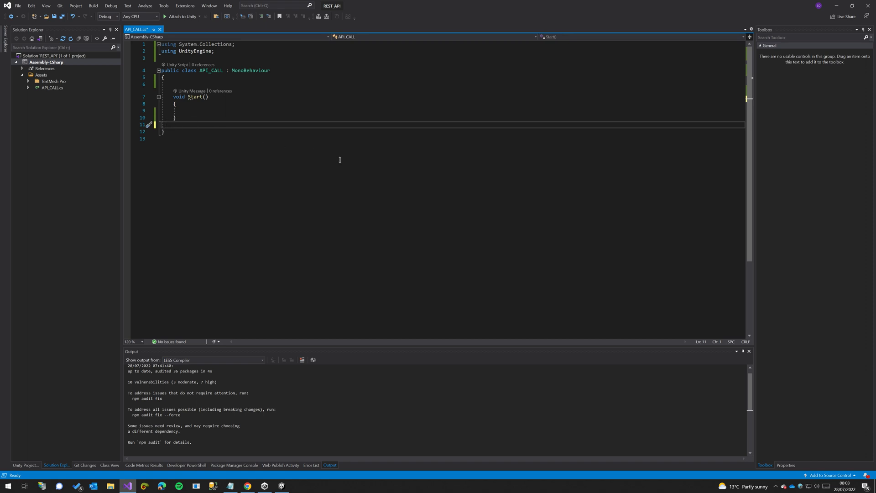
pyautogui.click(235, 44)
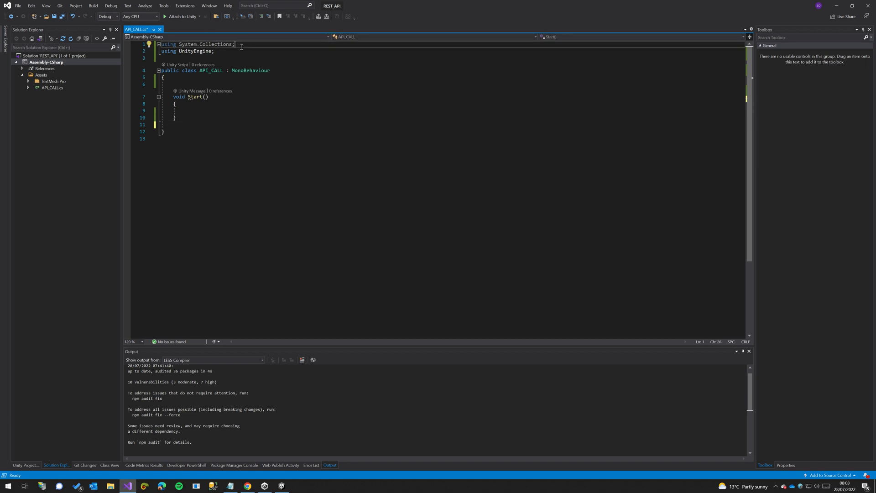
pyautogui.press('Enter')
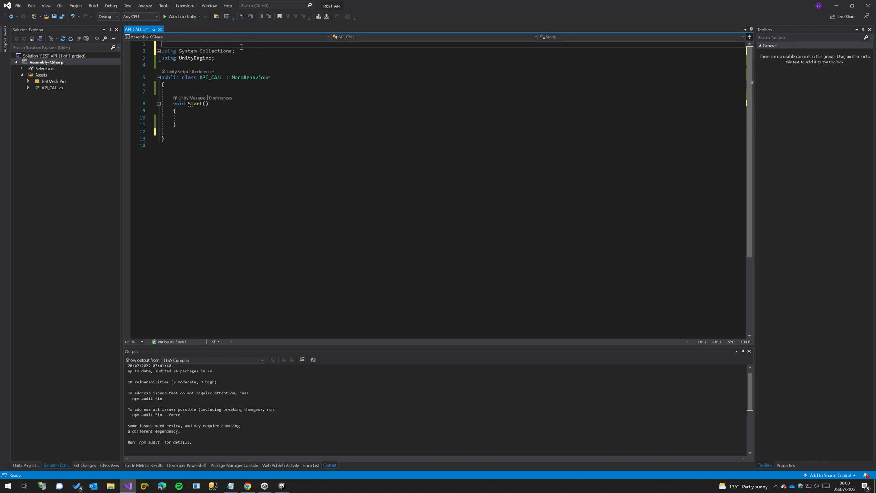
pyautogui.write('Newtonsoft.Json;')
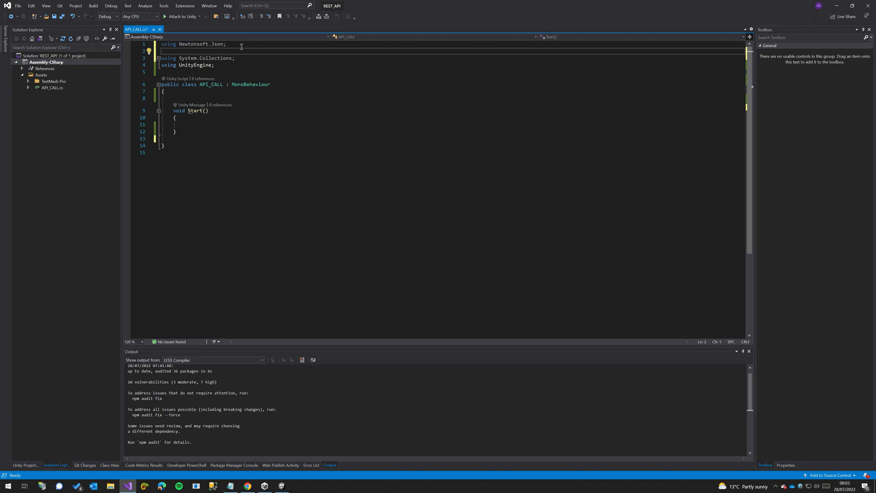
pyautogui.write('TMPro;')
pyautogui.write('using UnityEngine.Networking;')
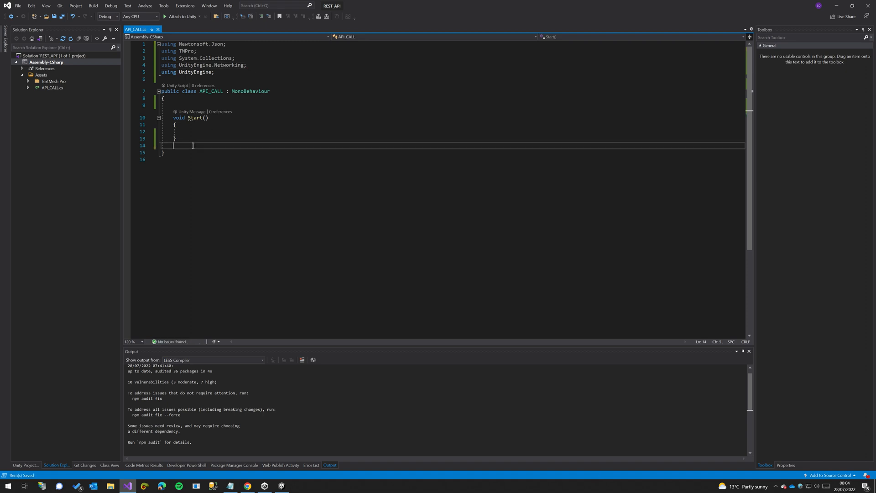
# Declare an IEnumerator GetRequest(String uri) coroutine, adding the using System directive.
pyautogui.press('enter')
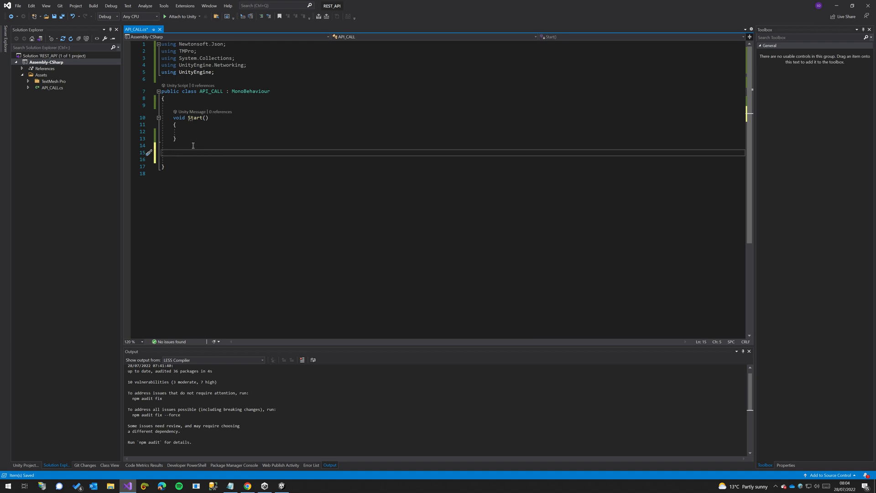
pyautogui.write('IEnumerator G')
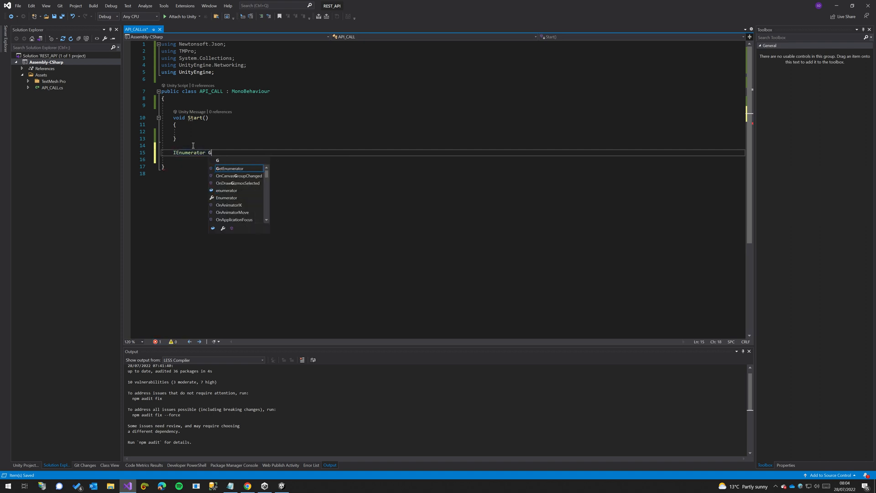
pyautogui.write('etRequest()')
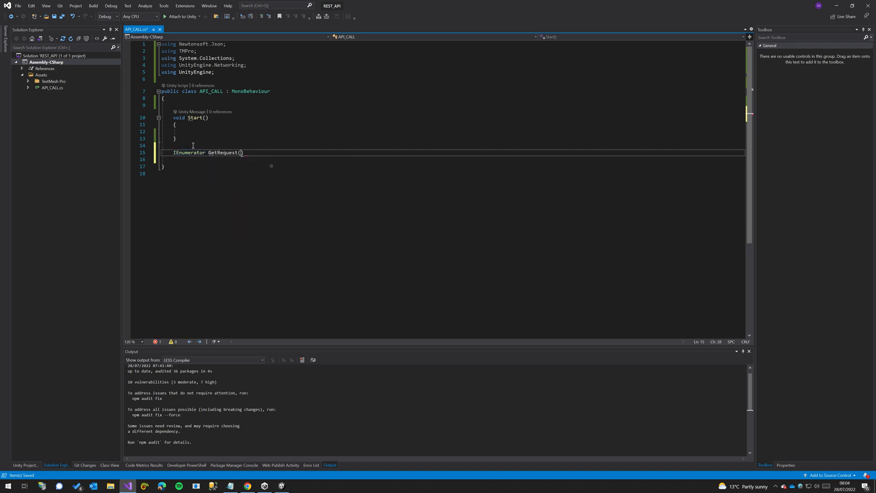
pyautogui.write('String')
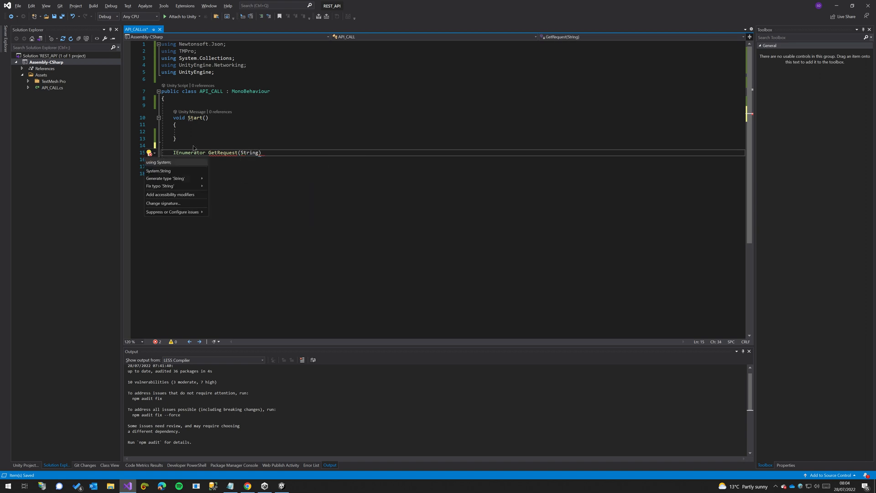
pyautogui.click(157, 162)
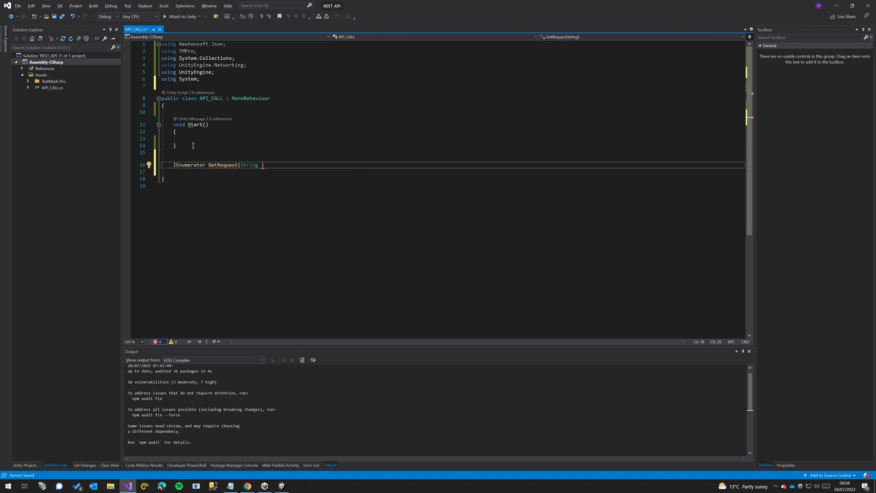
pyautogui.write('uri')
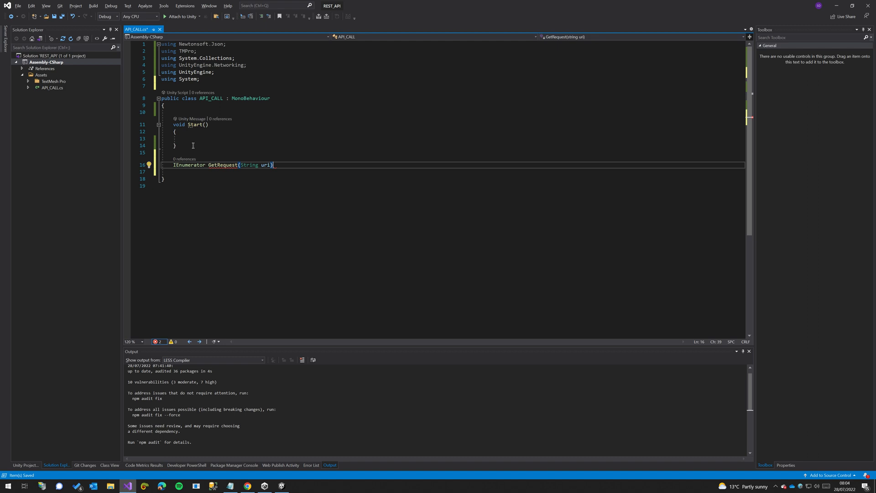
pyautogui.press('enter')
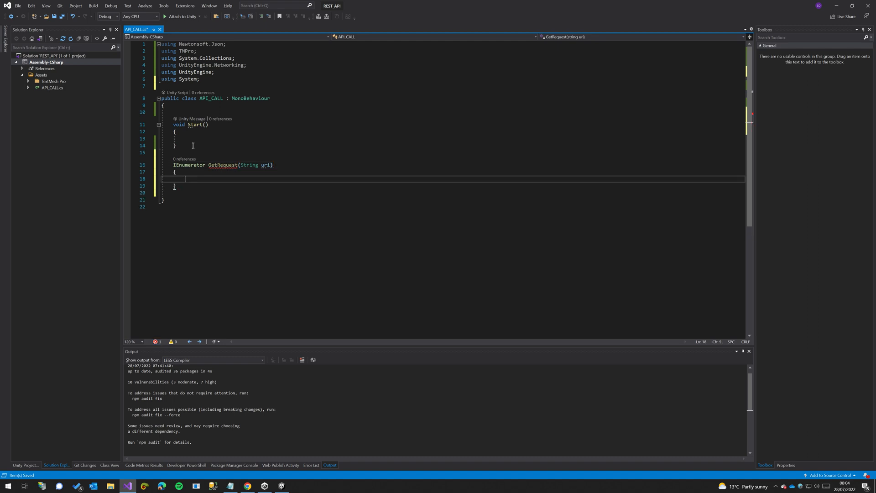
# Create UnityWebRequest.Get(uri) in a using block and yield return webRequest.SendWebRequest().
pyautogui.write('using')
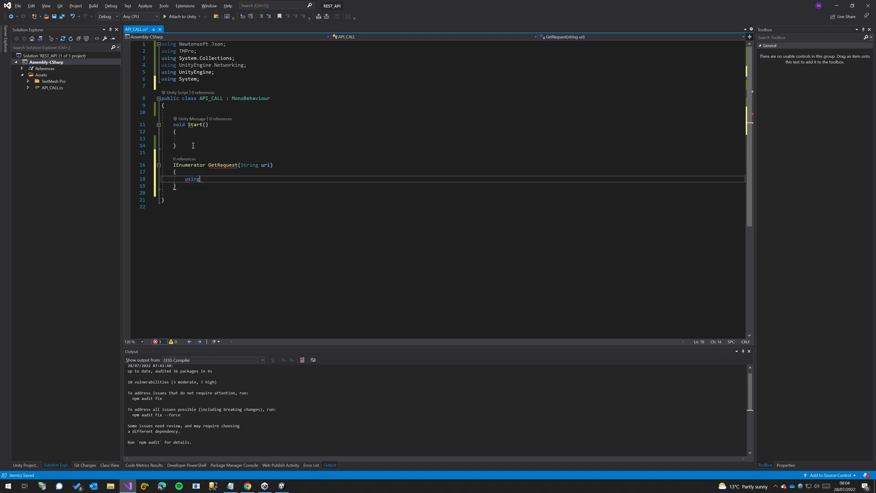
pyautogui.write('(UnityWebRequest')
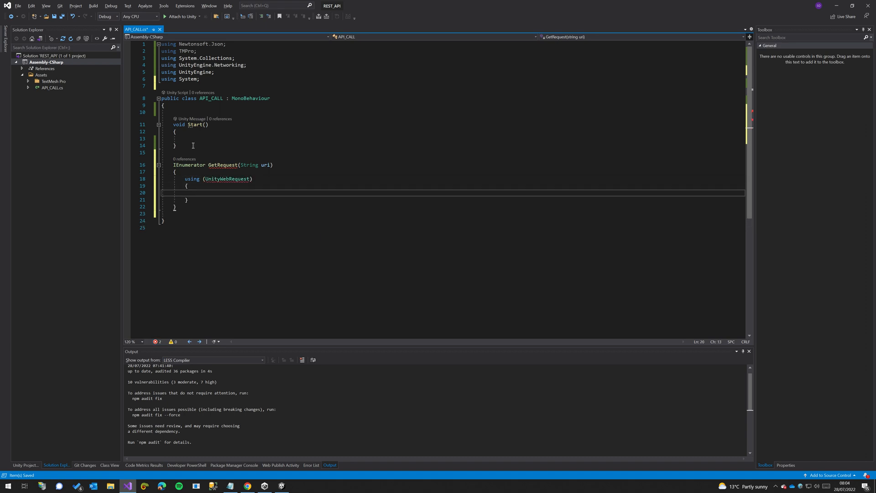
pyautogui.write('webRequest =')
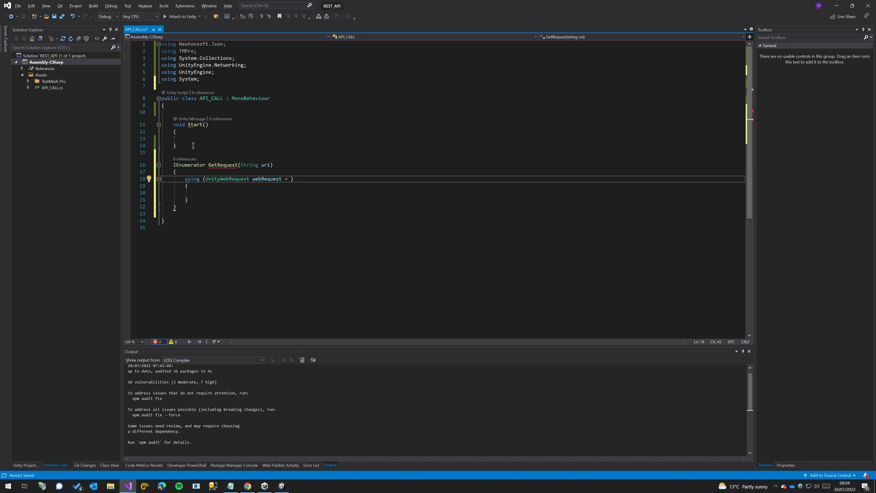
pyautogui.write('UNi')
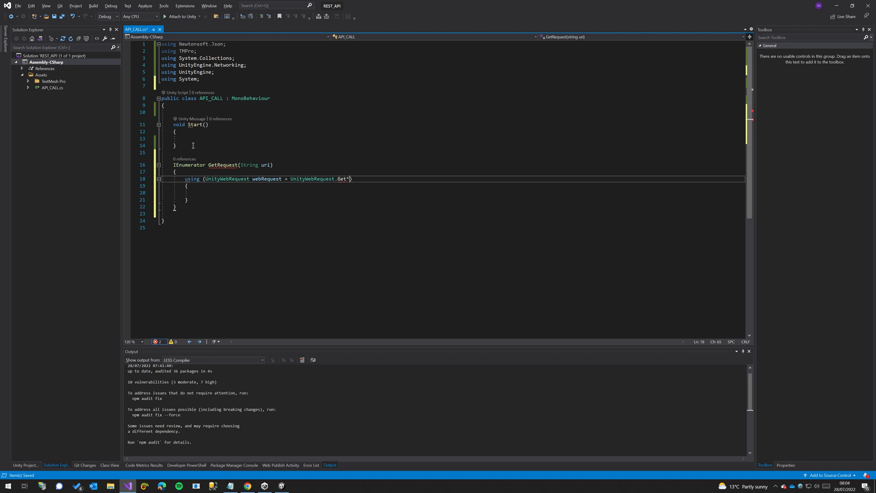
pyautogui.write('(uri')
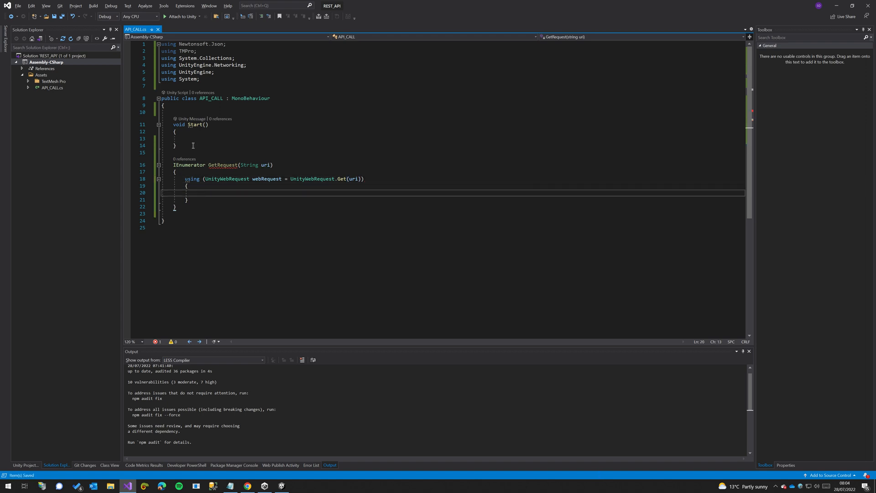
pyautogui.write('yield')
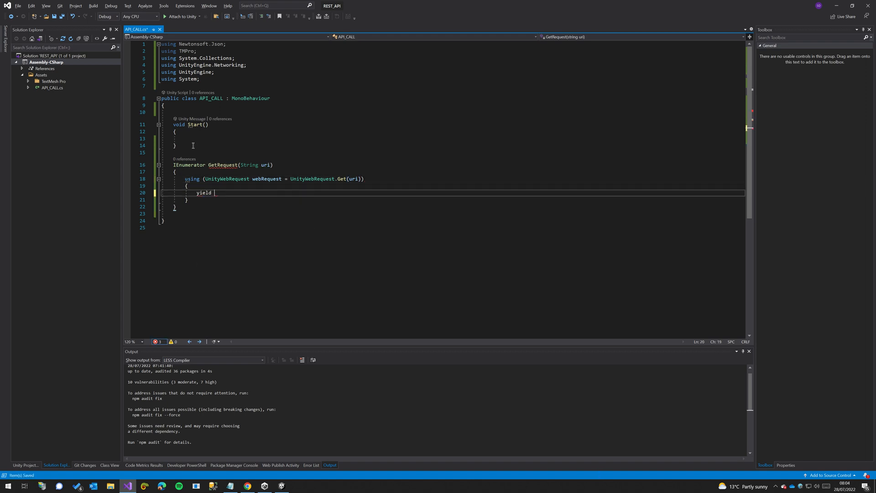
pyautogui.write('re')
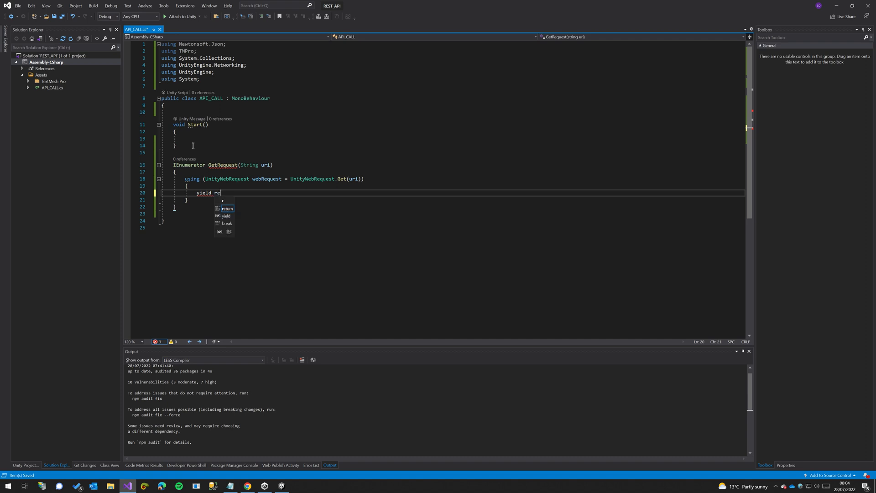
pyautogui.write('turn webRe')
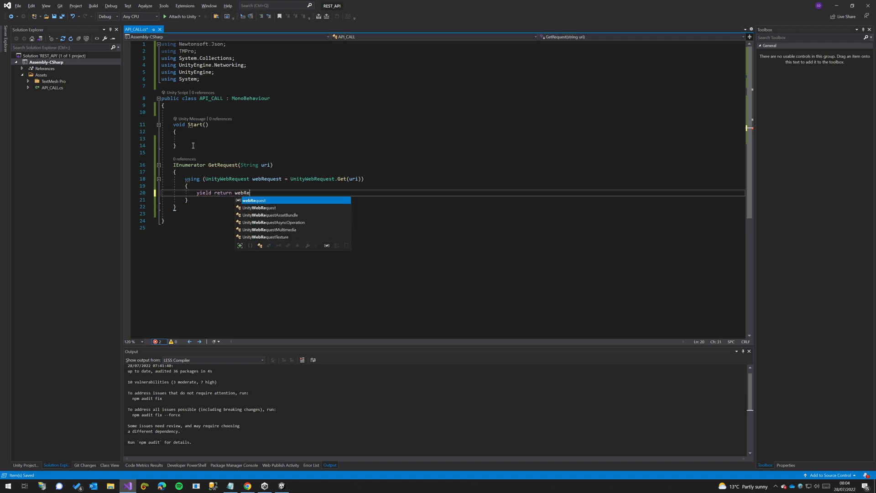
pyautogui.write('.SendWebRequest(')
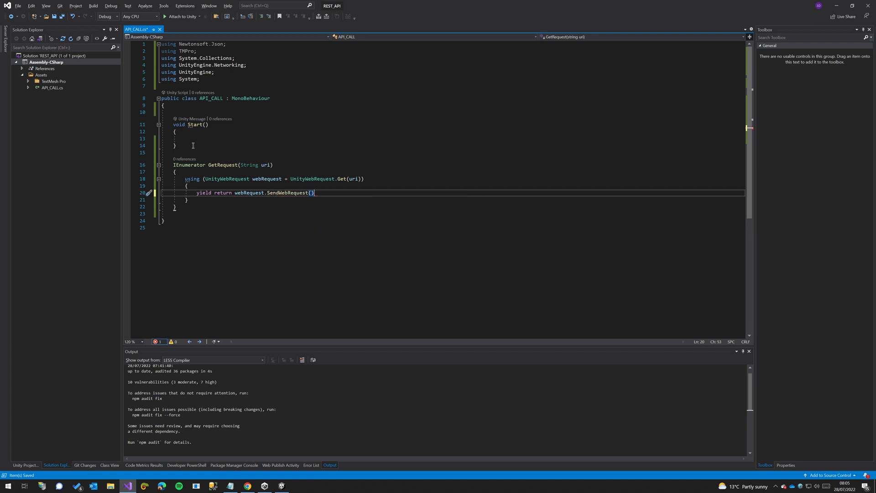
pyautogui.write(';')
pyautogui.press('Enter')
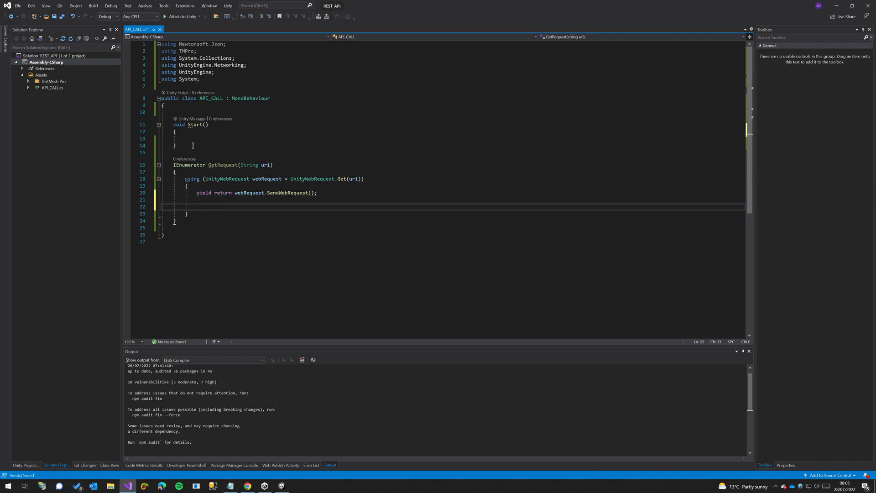
# Add switch (webRequest.result) with ConnectionError and DataProcessingError cases.
pyautogui.write('switch(')
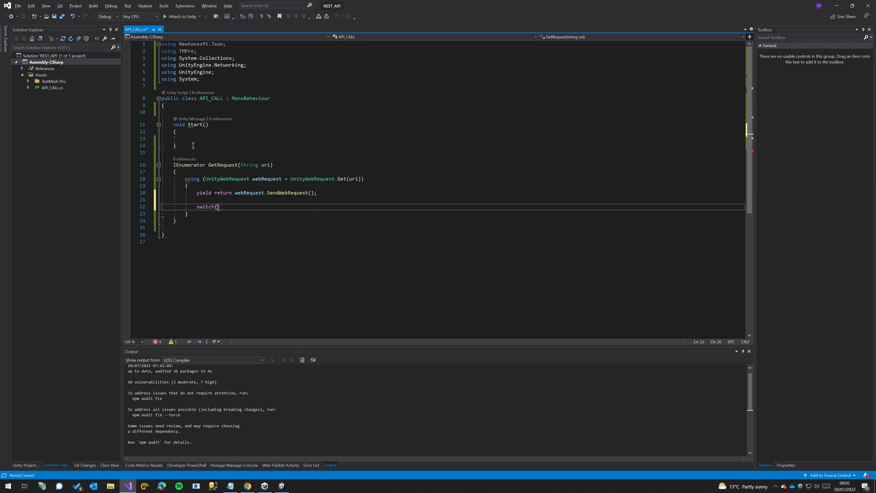
pyautogui.write('webRequest.')
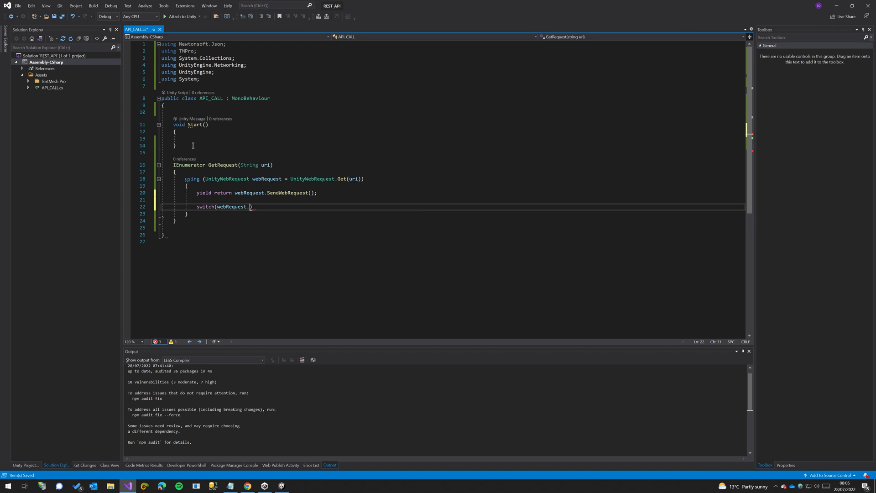
pyautogui.write('result')
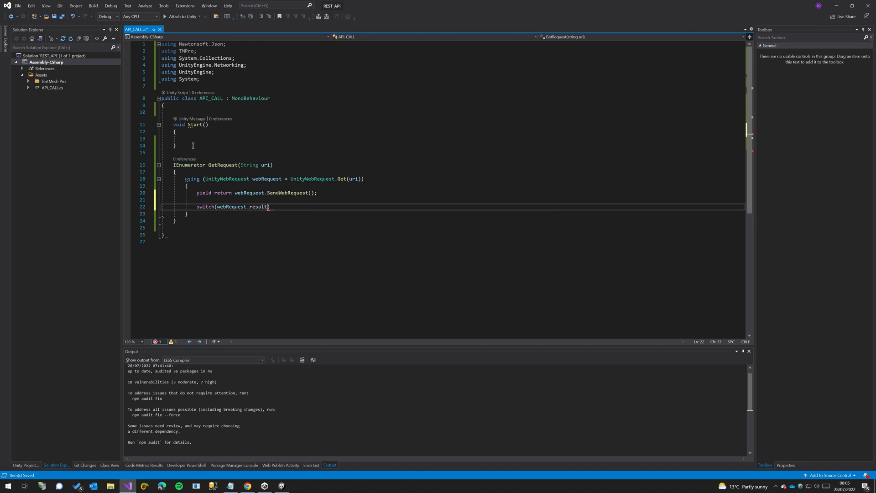
pyautogui.press('Enter')
pyautogui.write('{')
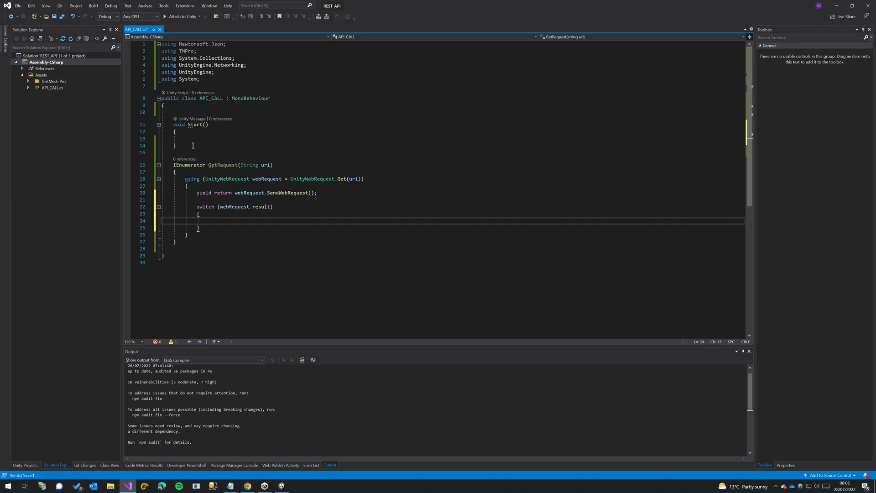
pyautogui.write('case UnityWebRequest.Result.ConnectionError:')
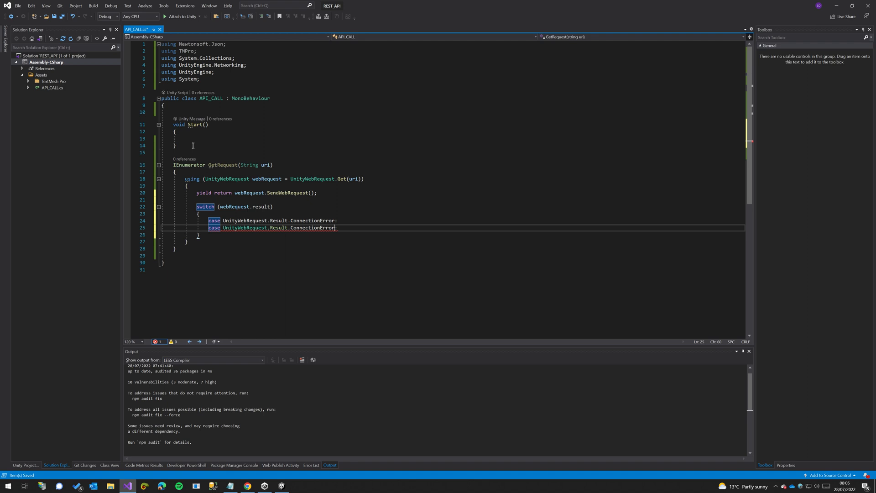
pyautogui.write('Processing')
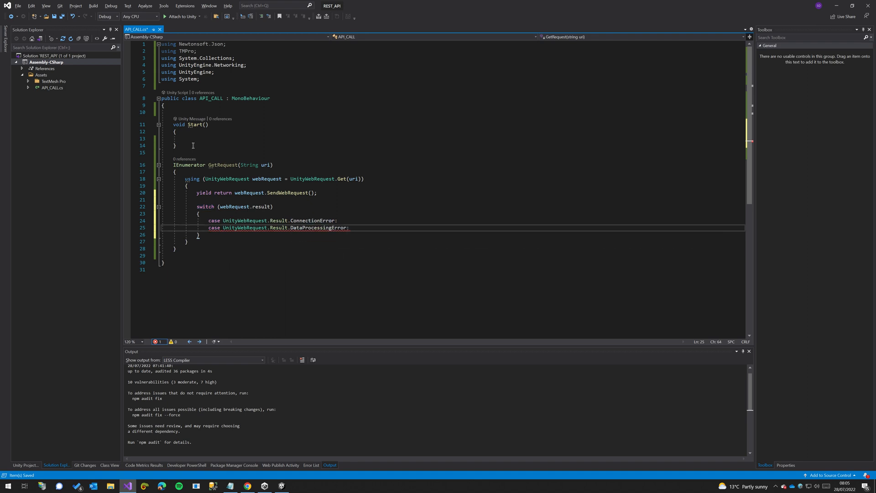
pyautogui.press('enter')
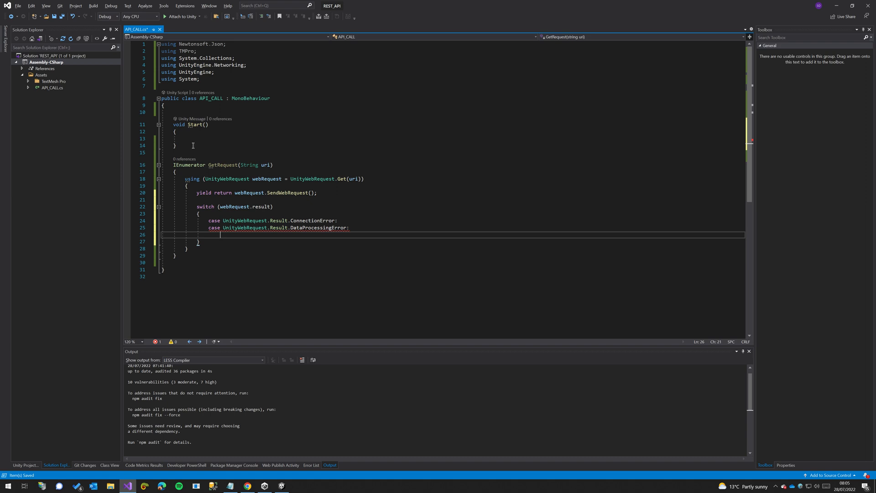
# Log Debug.LogError(String.Format("Something went wrong: {0}", webRequest.error)) for those cases.
pyautogui.write('Debug.LogError("Something went wrong')
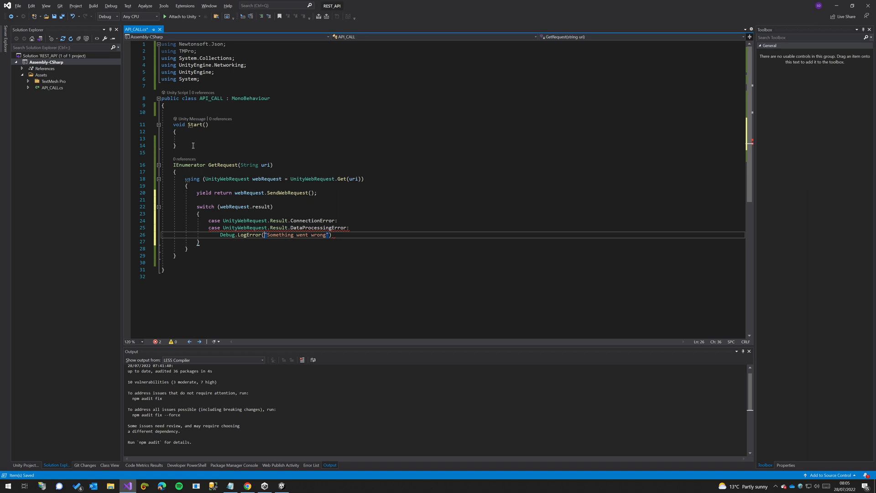
pyautogui.write('String.Format(')
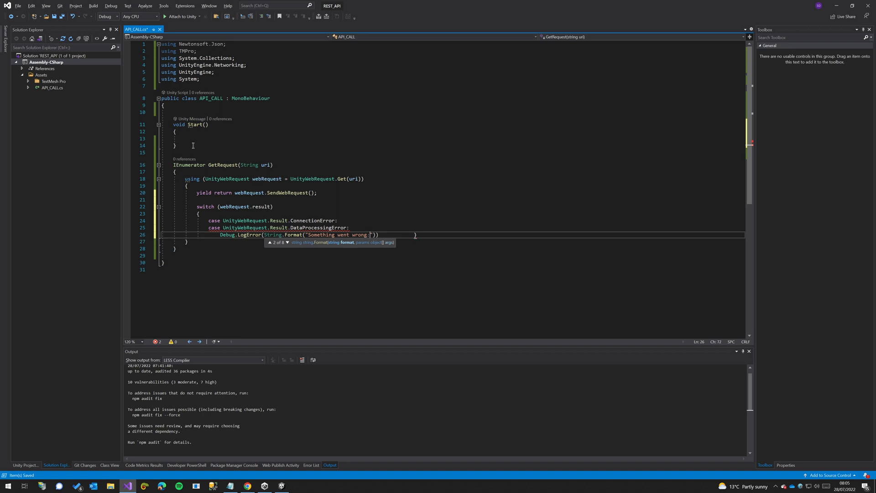
pyautogui.write('{0}')
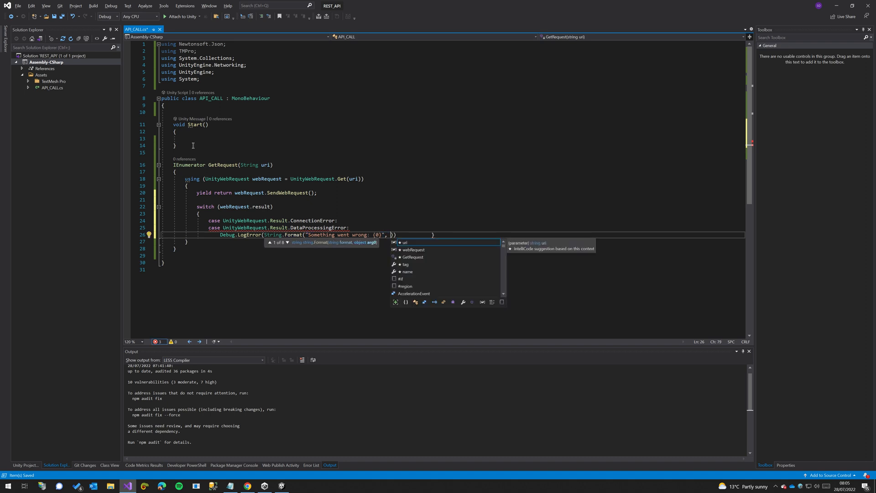
pyautogui.write('webRequest.')
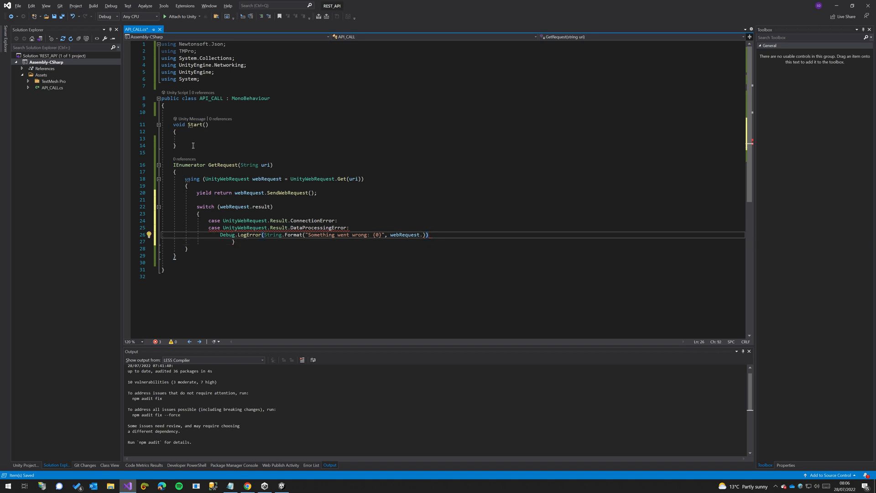
pyautogui.write('.error')
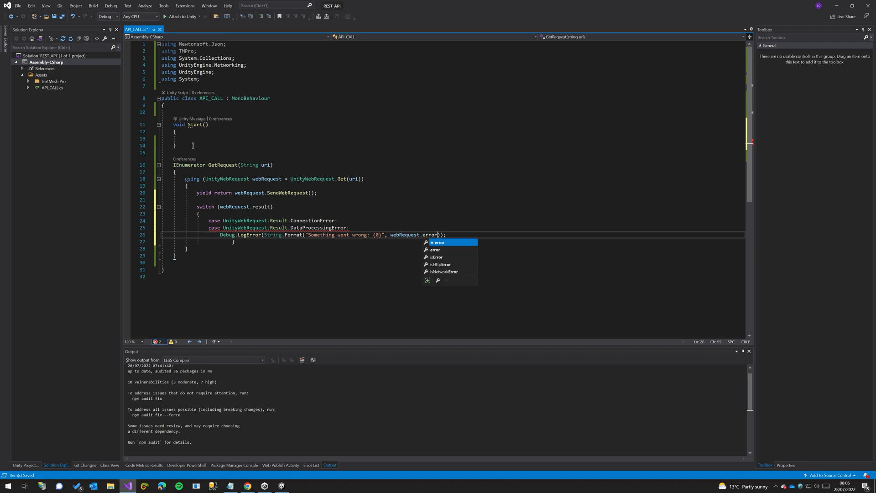
pyautogui.press('Return')
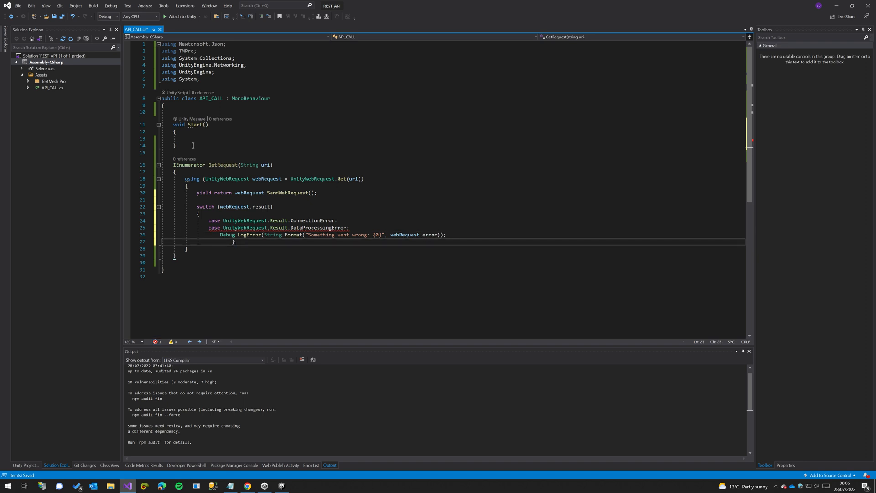
pyautogui.click(445, 235)
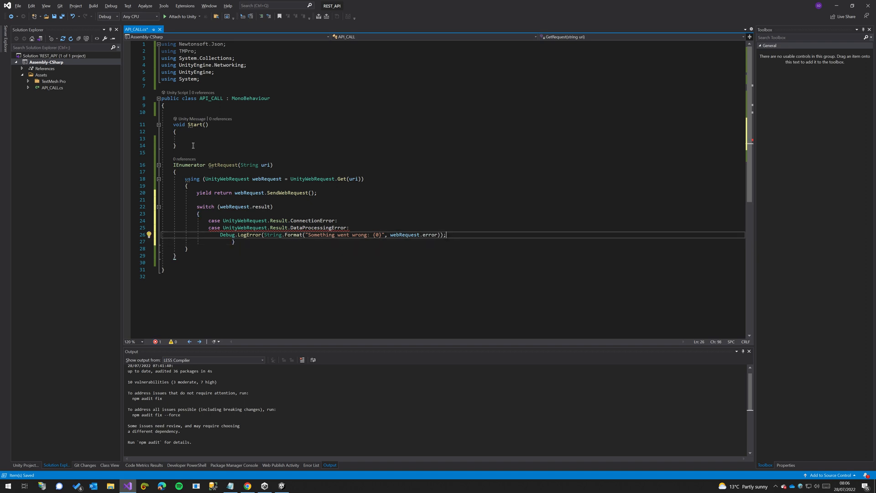
# Add break; after the error log and review the ConnectionError and DataProcessingError cases.
pyautogui.write('break;')
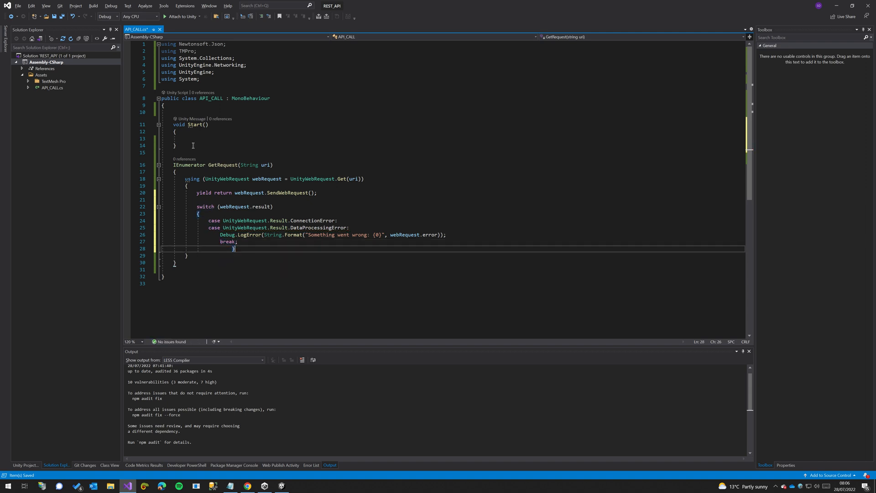
pyautogui.click(197, 249)
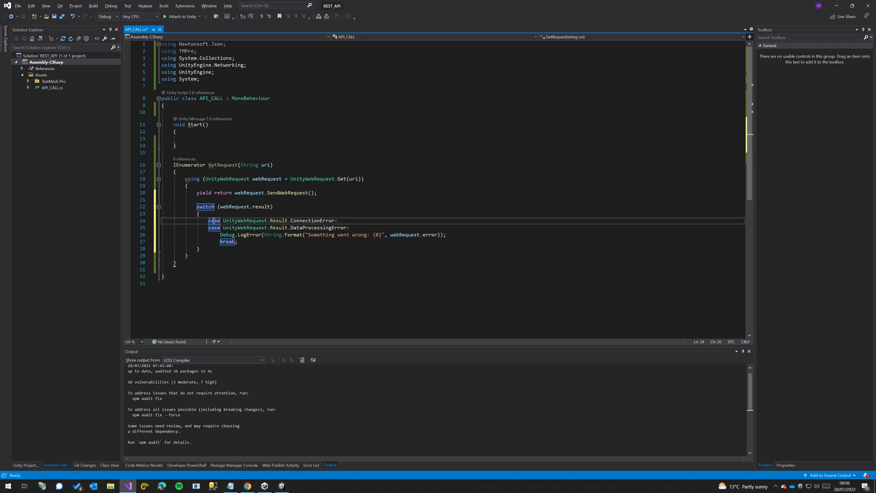
pyautogui.doubleClick(312, 220)
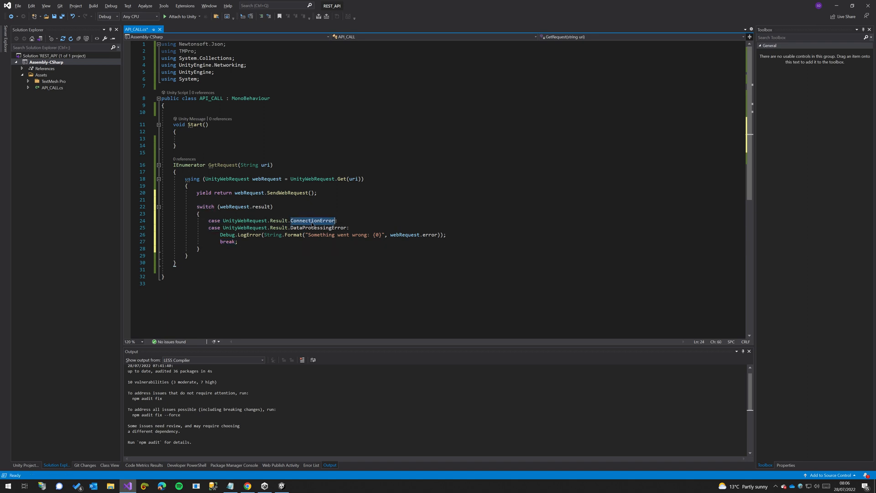
pyautogui.click(222, 235)
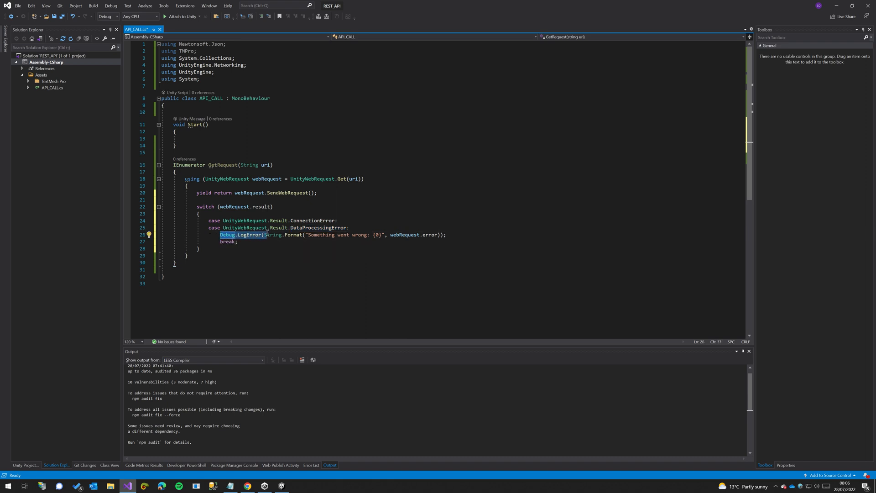
pyautogui.click(446, 235)
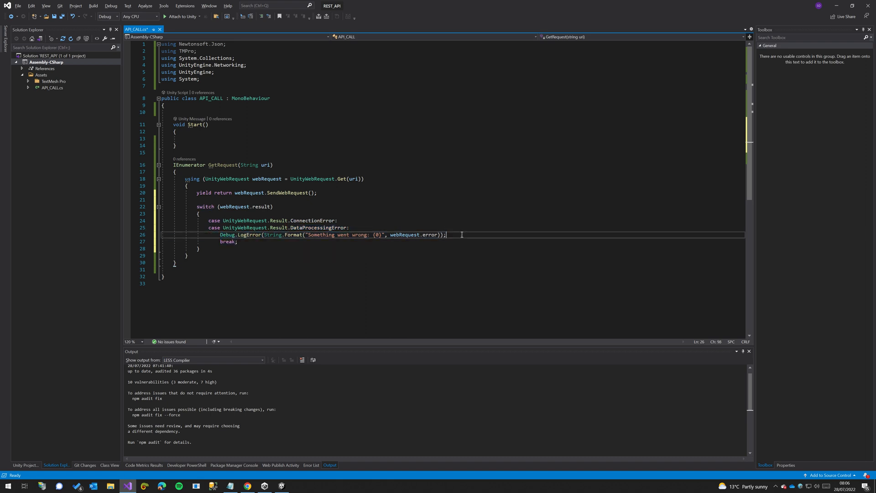
pyautogui.click(230, 242)
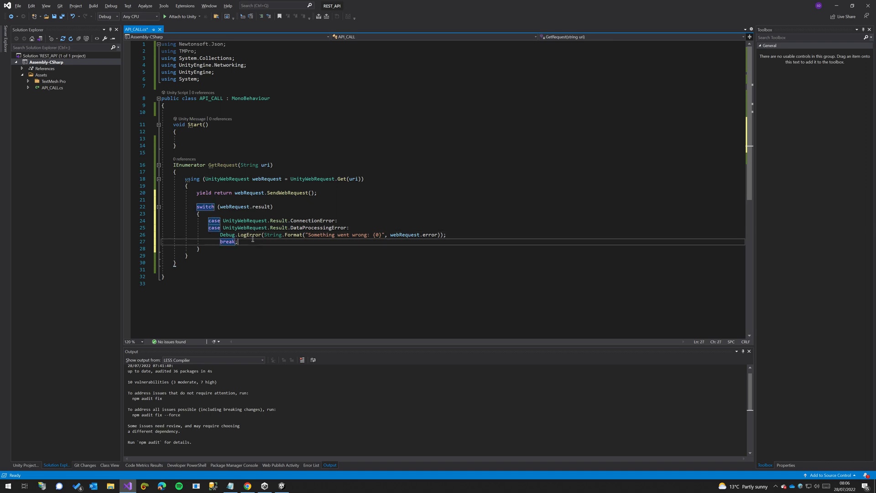
# Add a UnityWebRequest.Result.Success case with break; and a blank line, and save the script.
pyautogui.write('c')
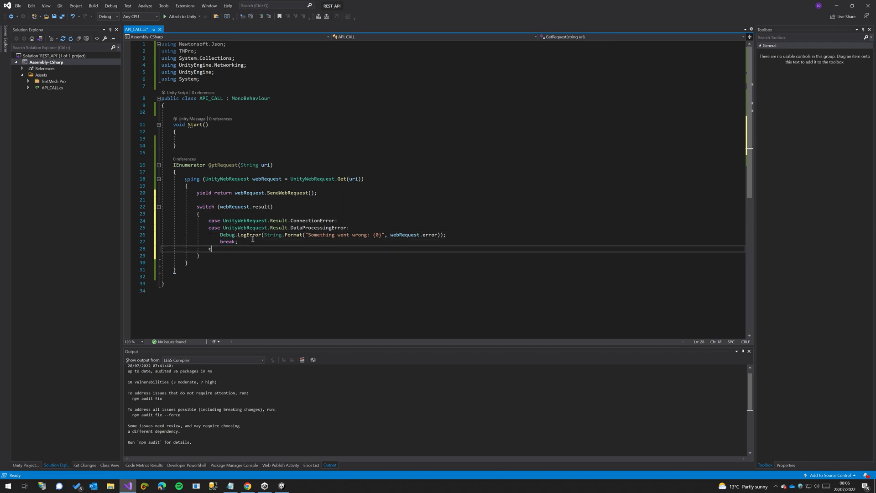
pyautogui.write('ase: U')
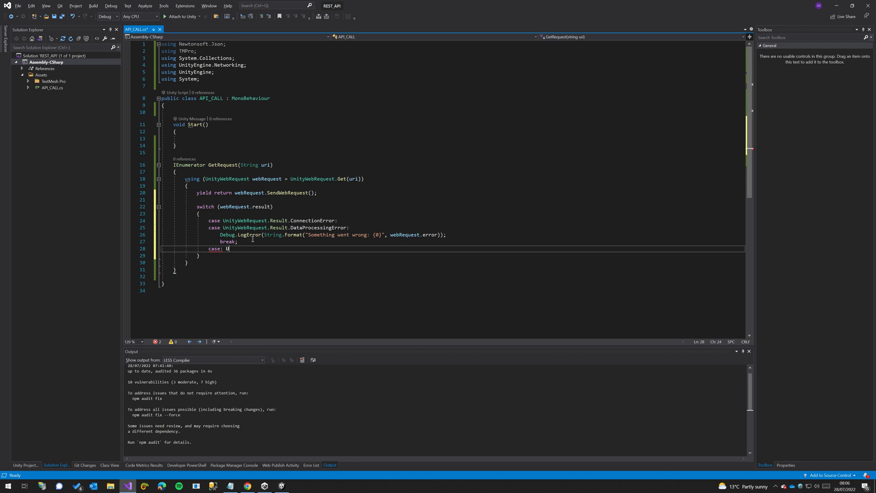
pyautogui.write('nityWebRequest.Result.Success:')
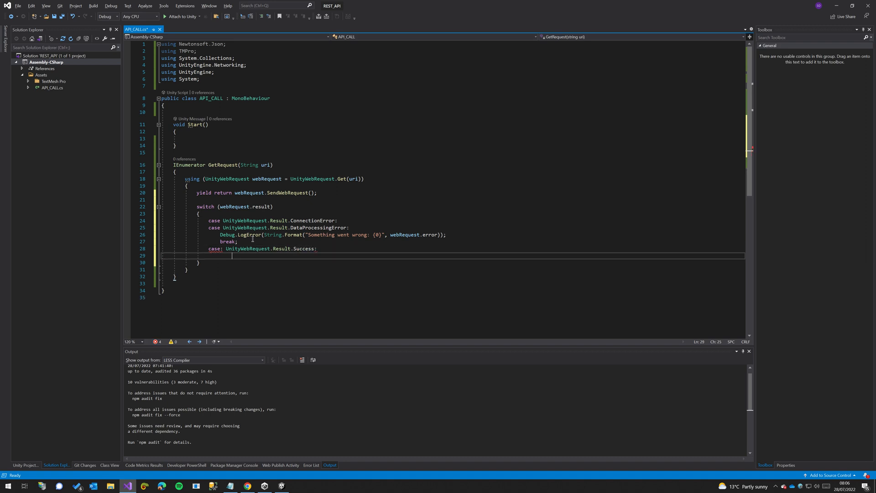
pyautogui.write('break;')
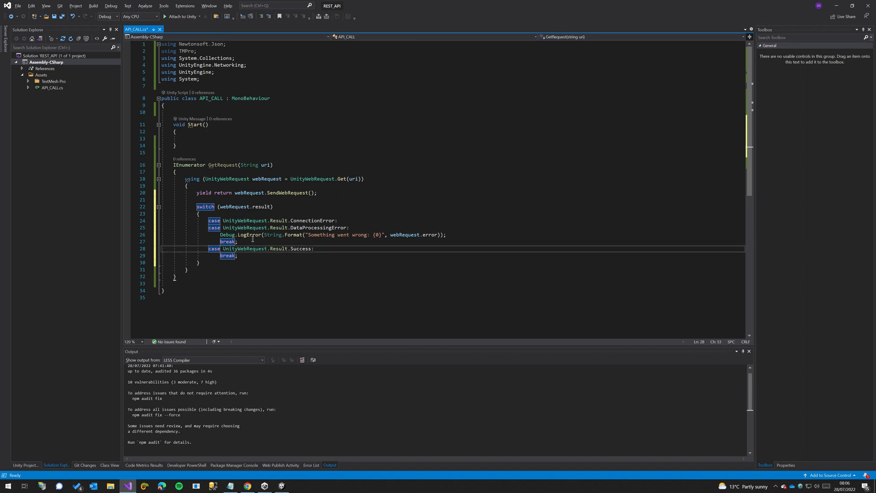
pyautogui.press('enter')
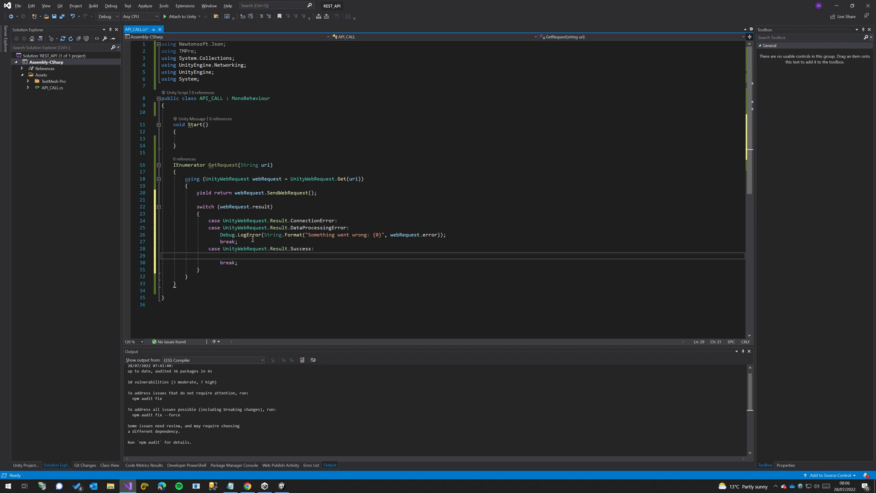
pyautogui.press('ctrl+s')
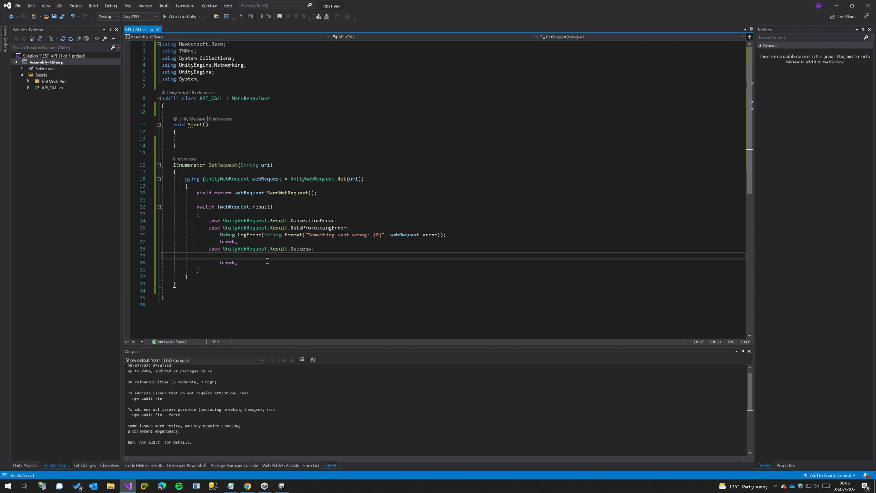
pyautogui.click(246, 485)
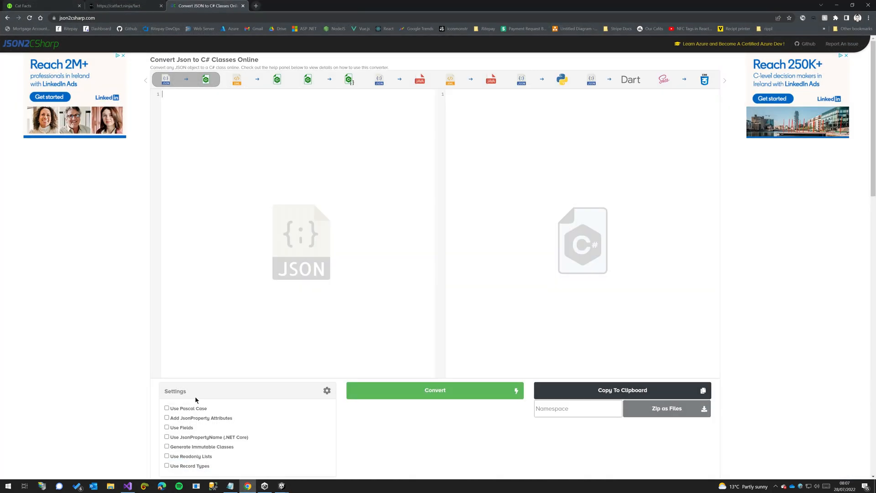
# Copy the catfact.ninja/fact JSON into json2csharp and convert it into a Root class.
pyautogui.click(123, 6)
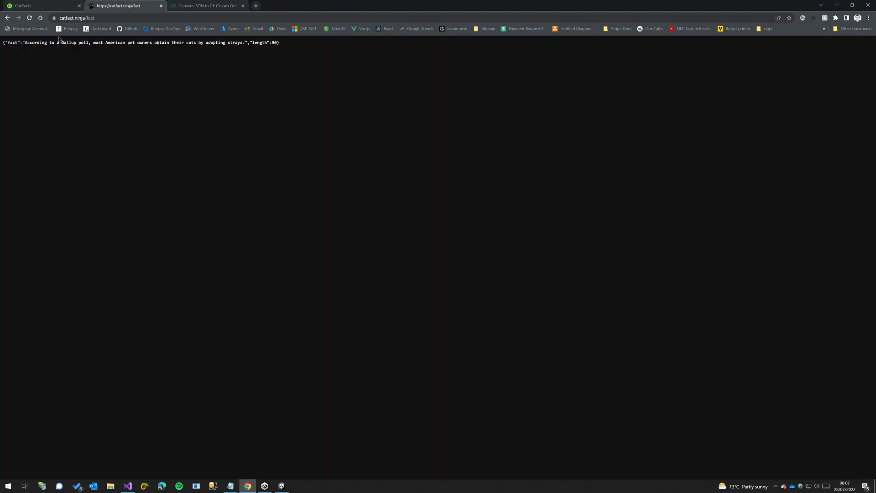
pyautogui.moveTo(299, 56)
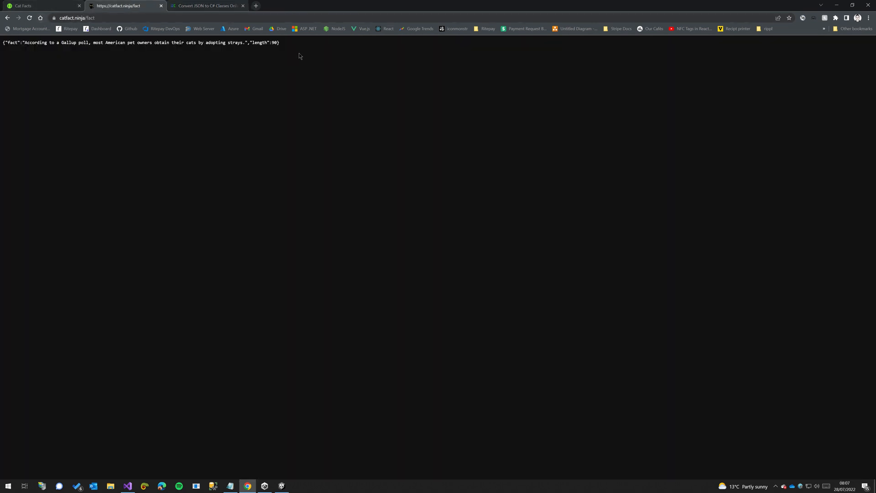
pyautogui.click(206, 6)
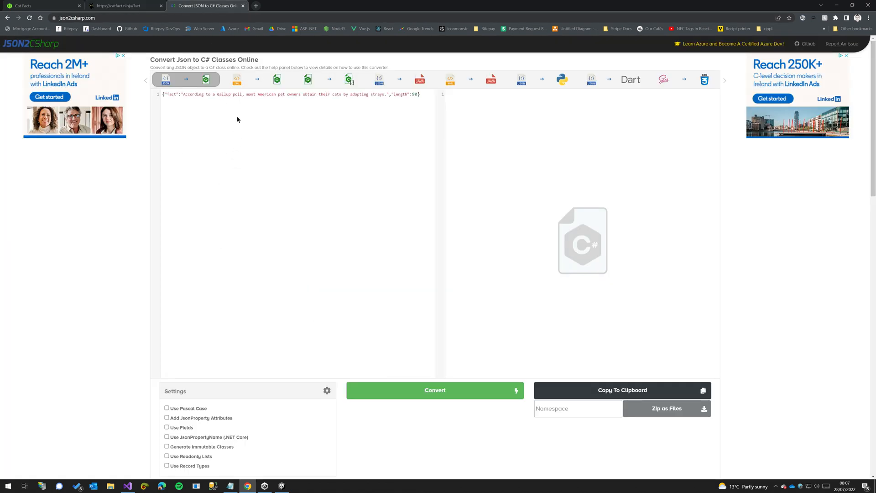
pyautogui.moveTo(431, 332)
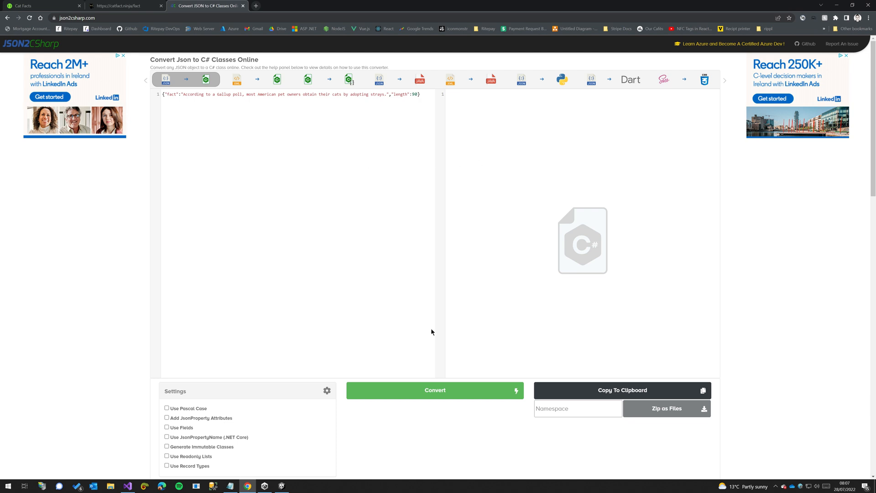
pyautogui.click(435, 390)
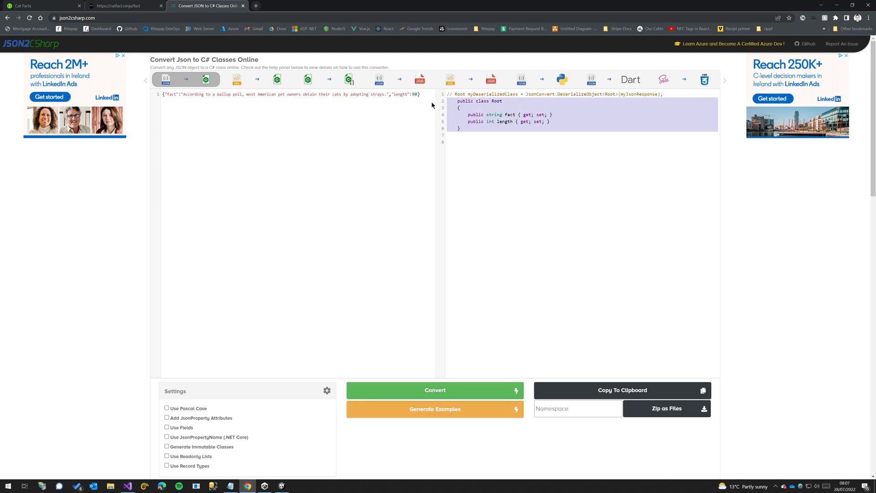
pyautogui.moveTo(412, 122)
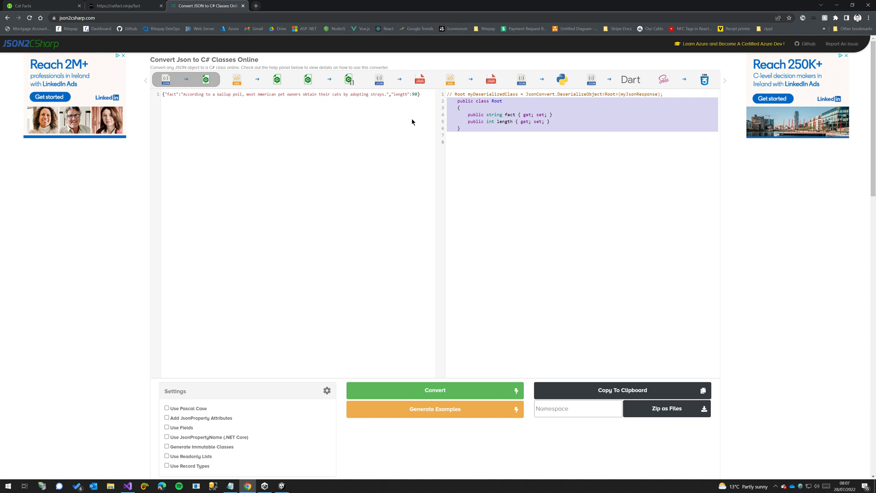
pyautogui.moveTo(830, 3)
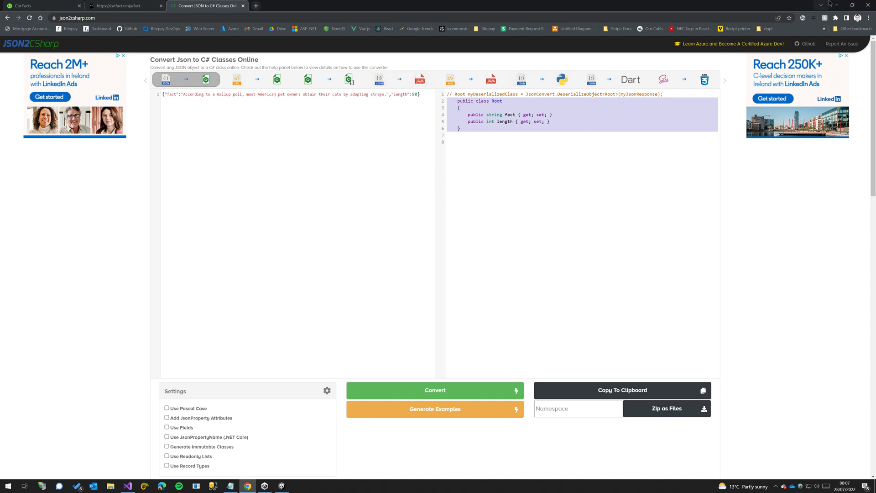
# Paste the generated Root class into API_CALL and rename it to Fact.
pyautogui.click(127, 486)
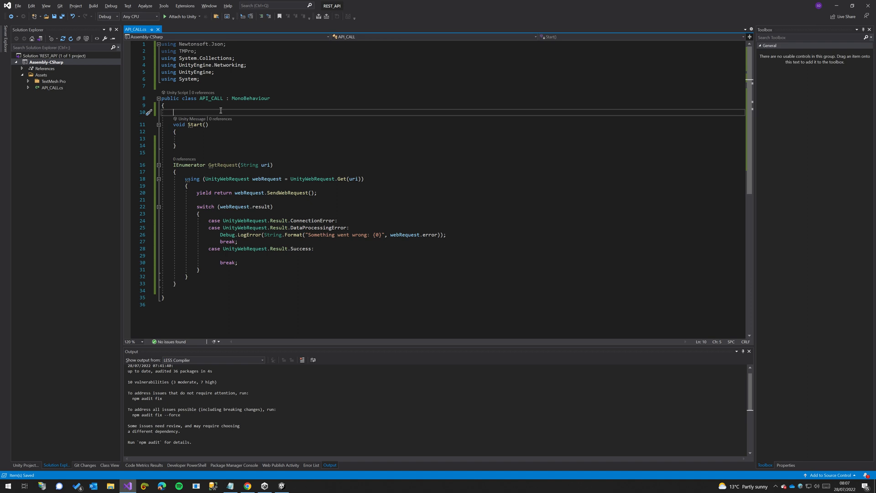
pyautogui.write('public class Root')
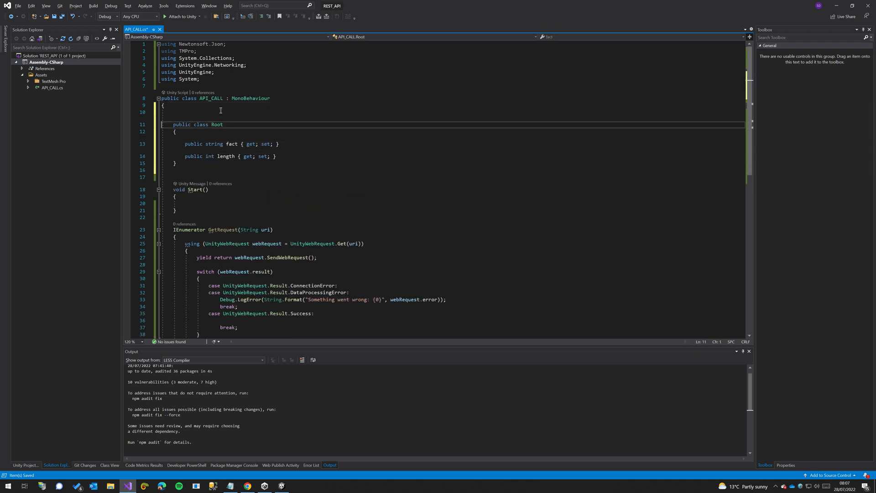
pyautogui.doubleClick(214, 124)
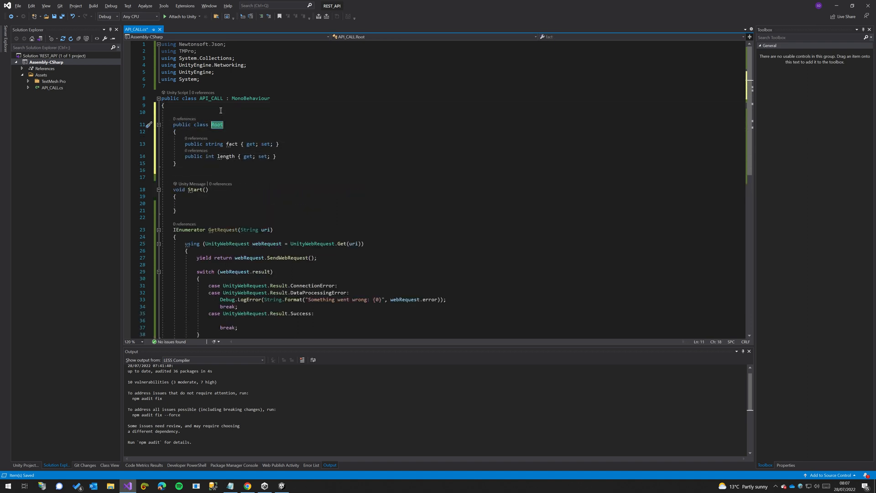
pyautogui.write('Fact')
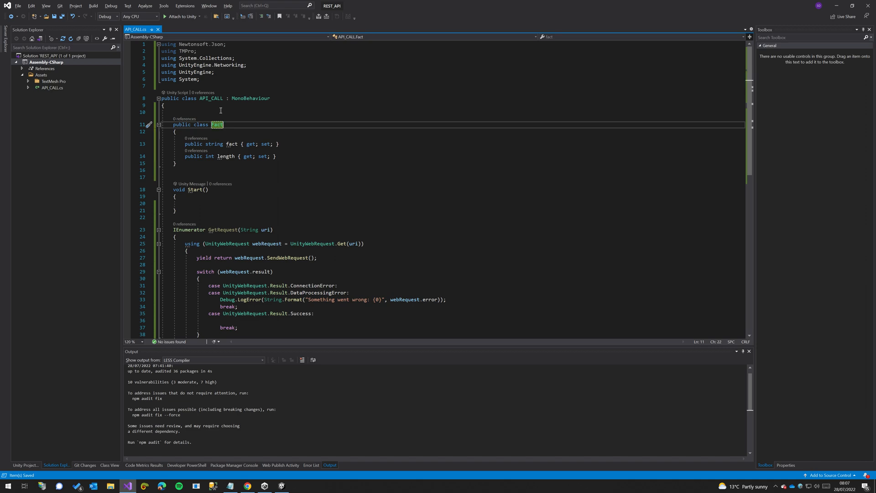
pyautogui.moveTo(215, 93)
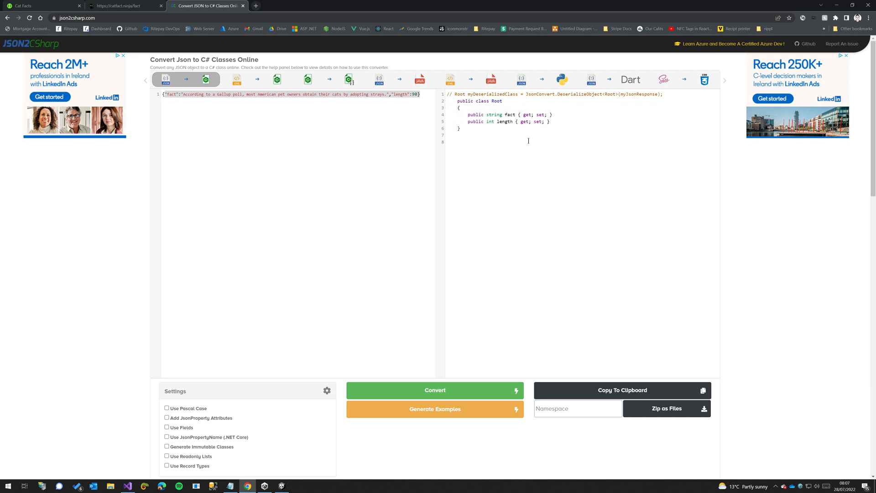
pyautogui.moveTo(682, 110)
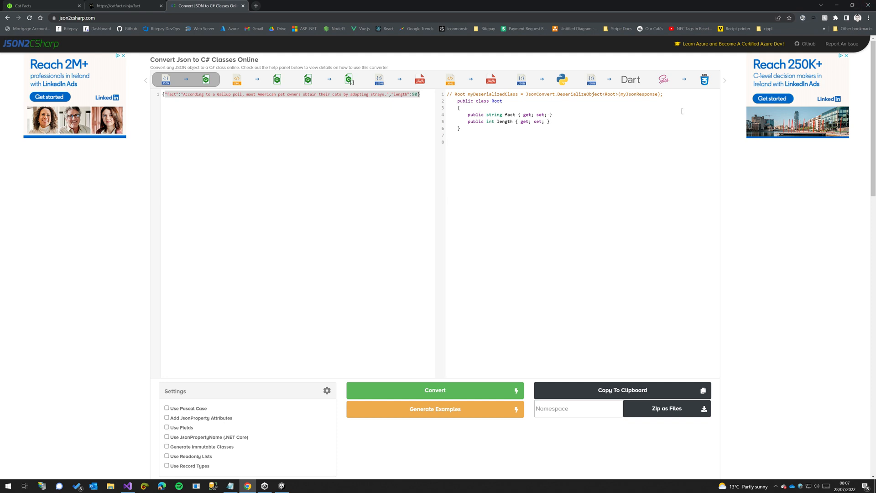
pyautogui.moveTo(708, 73)
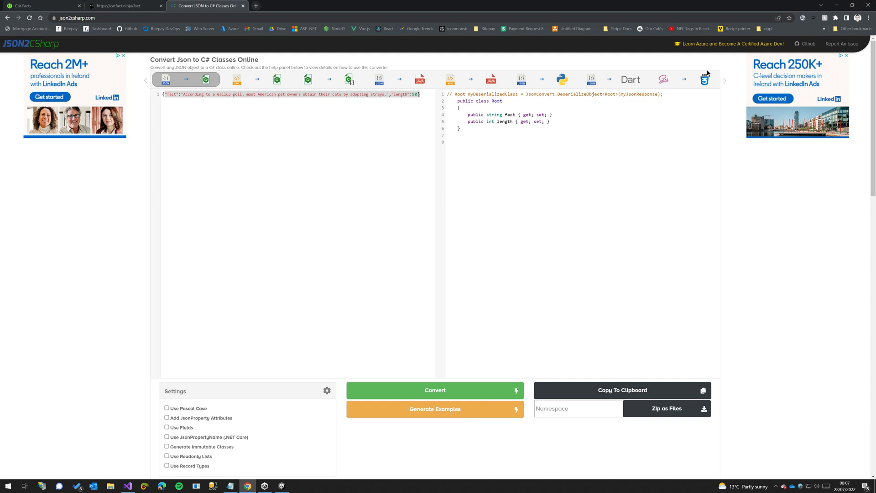
pyautogui.moveTo(838, 5)
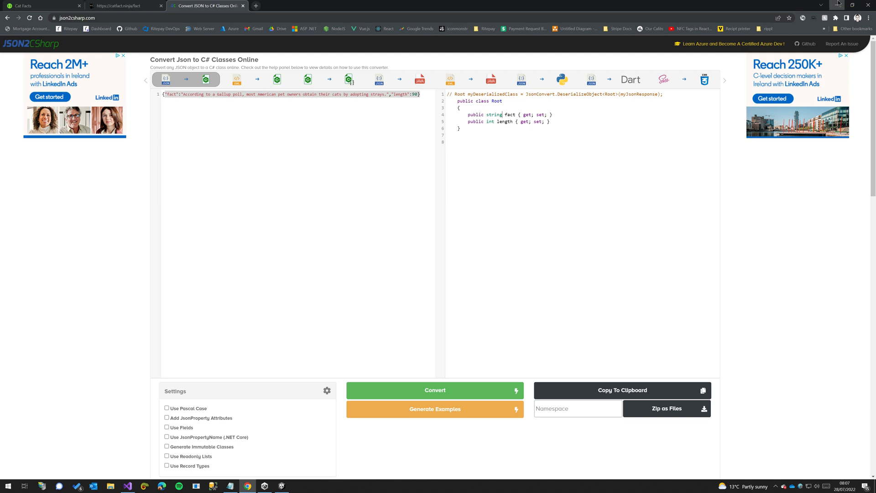
# Minimize Chrome after checking the generated class and return to the API_CALL script.
pyautogui.click(127, 486)
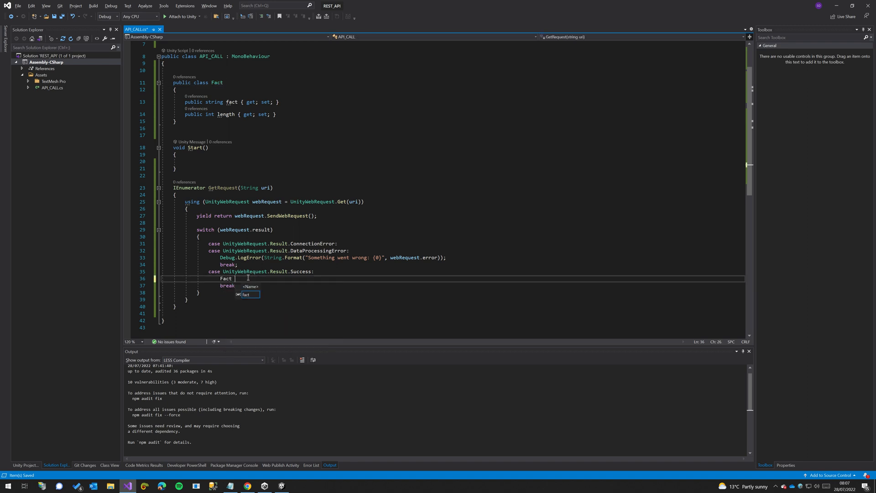
# In the Success case, declare a Fact via JsonConvert.DeserializeObject<Fact>(webRequest.downloadHandler.text).
pyautogui.write('fact =')
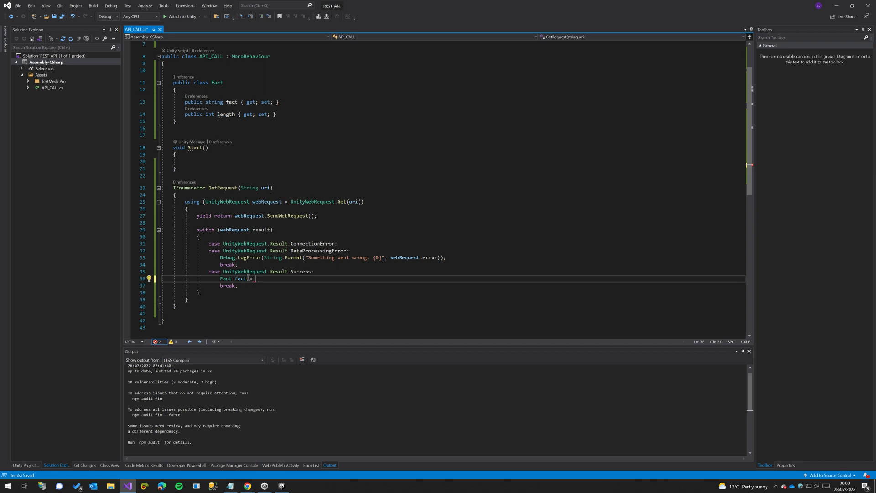
pyautogui.write('JsonConvert.DeserializeObject')
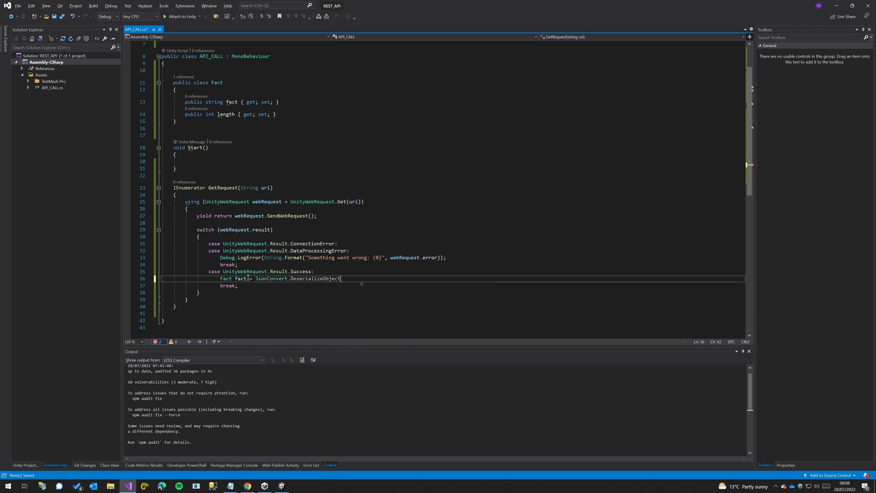
pyautogui.write('<Fact>')
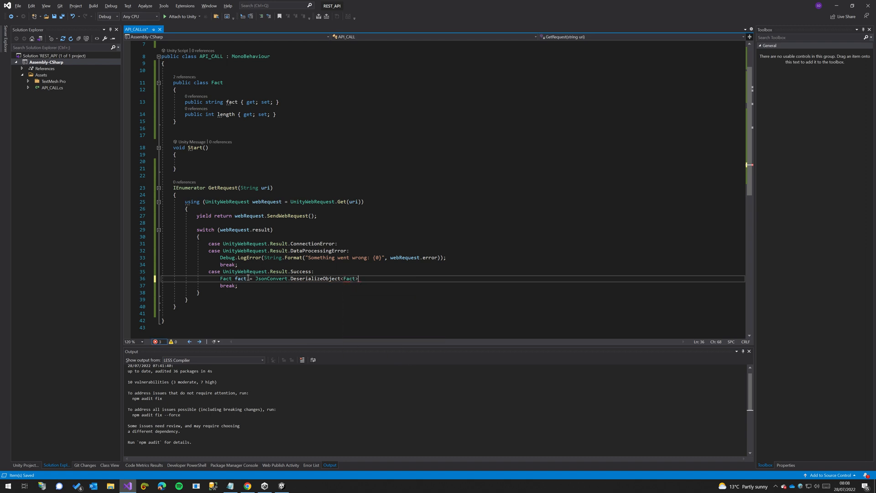
pyautogui.write('(')
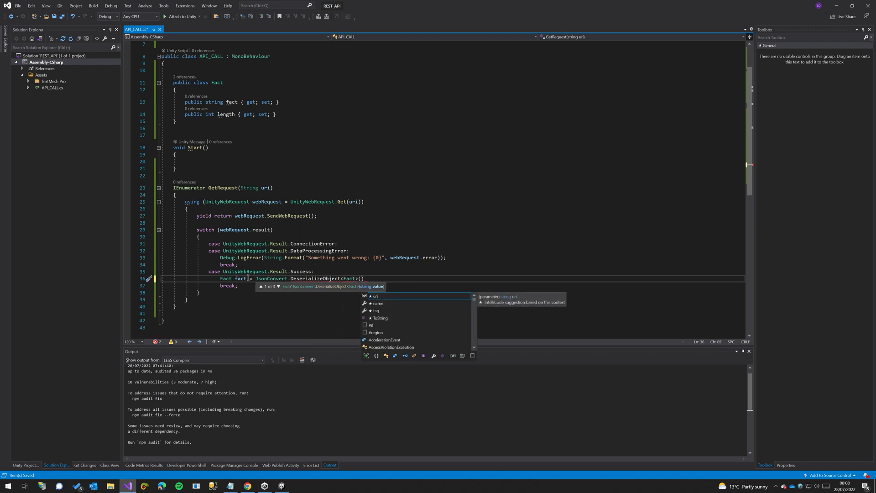
pyautogui.write('webRequest.')
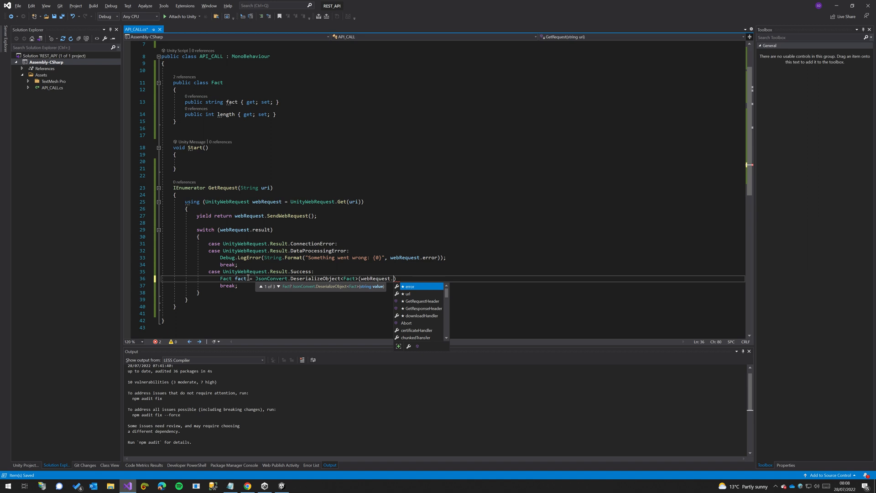
pyautogui.write('downloadHandler.text')
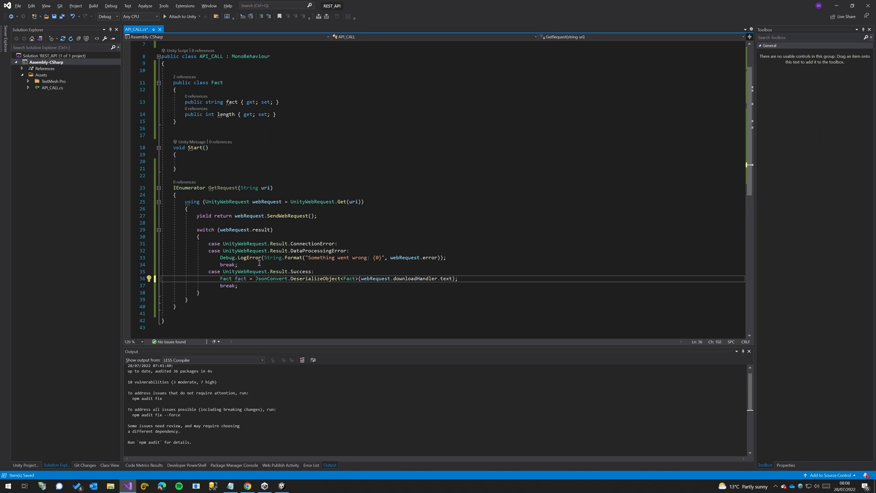
pyautogui.moveTo(324, 278)
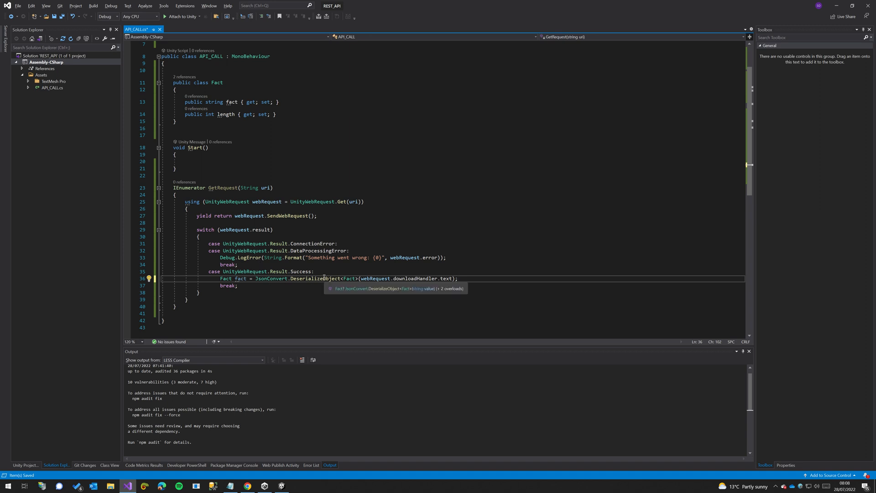
pyautogui.moveTo(316, 329)
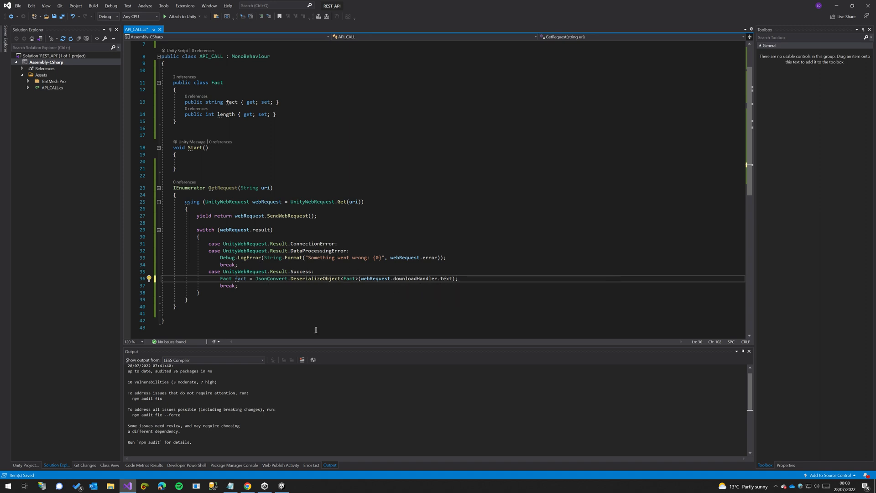
pyautogui.click(247, 485)
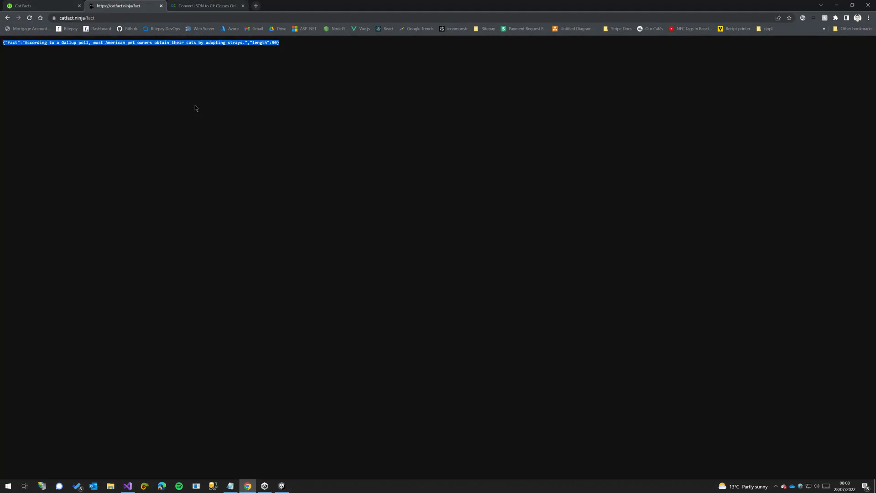
pyautogui.moveTo(715, 5)
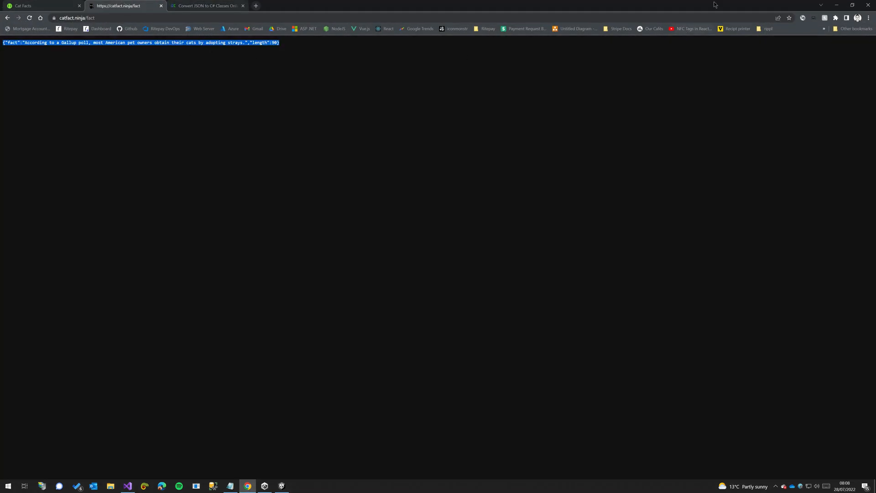
pyautogui.click(127, 485)
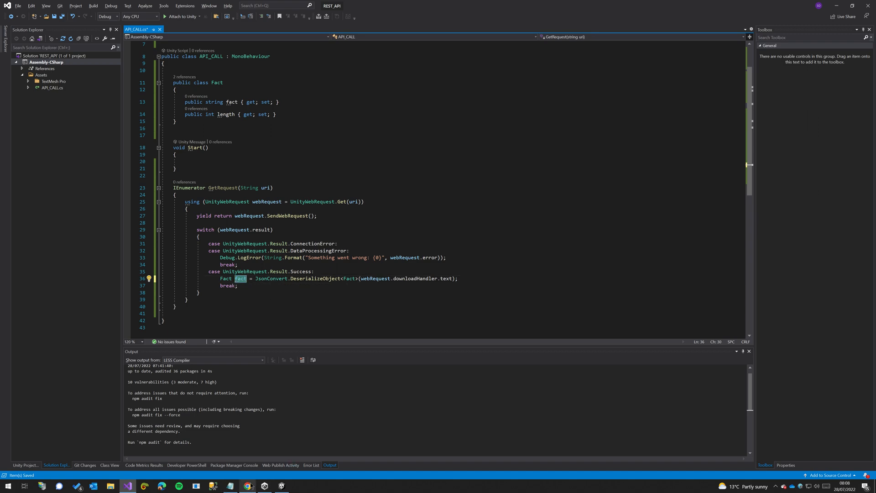
pyautogui.click(246, 485)
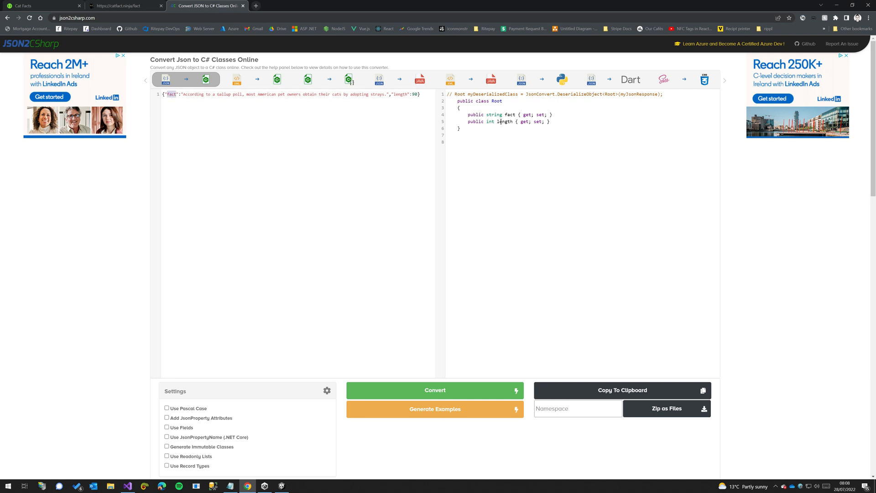
pyautogui.doubleClick(400, 94)
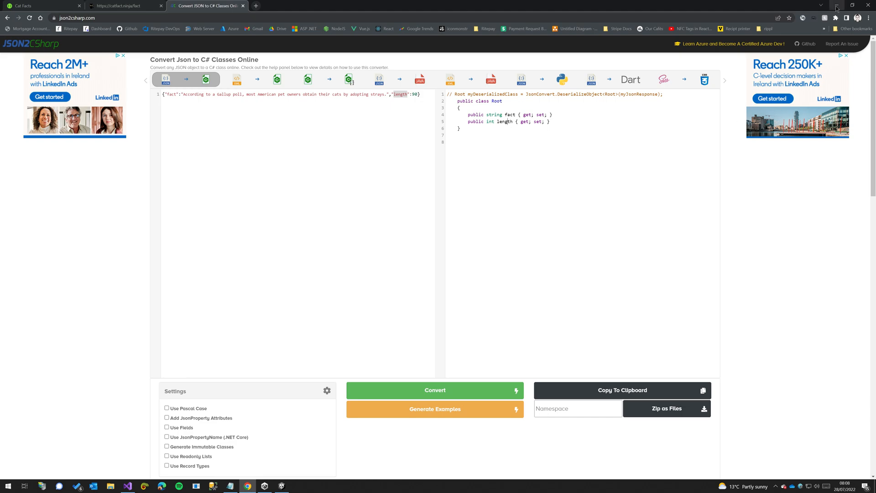
pyautogui.click(127, 485)
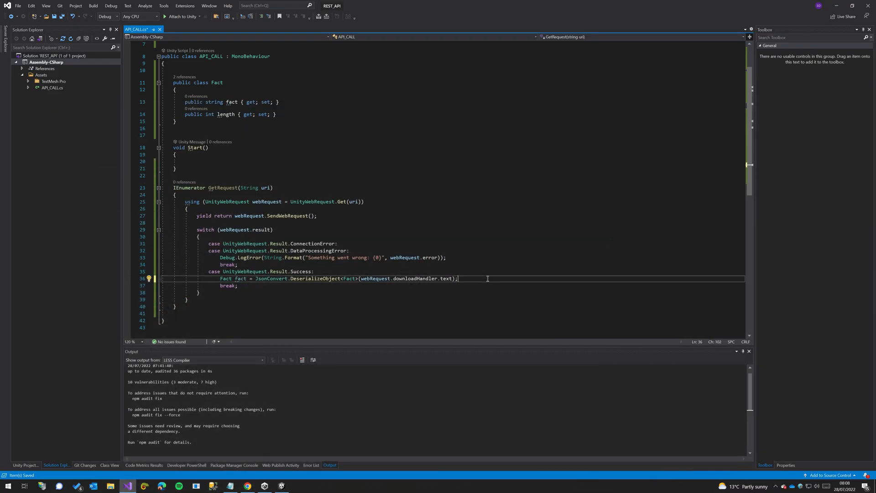
# Declare a public TextMeshProUGUI text field above Start().
pyautogui.write('fact')
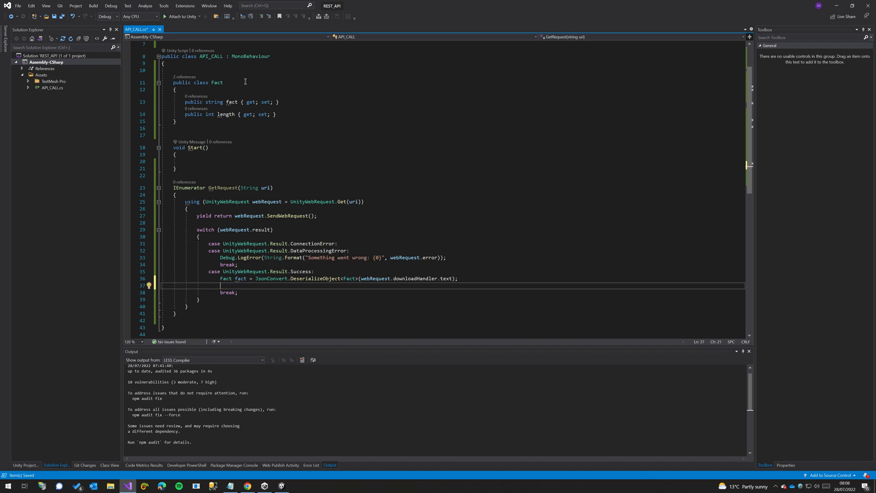
pyautogui.moveTo(197, 143)
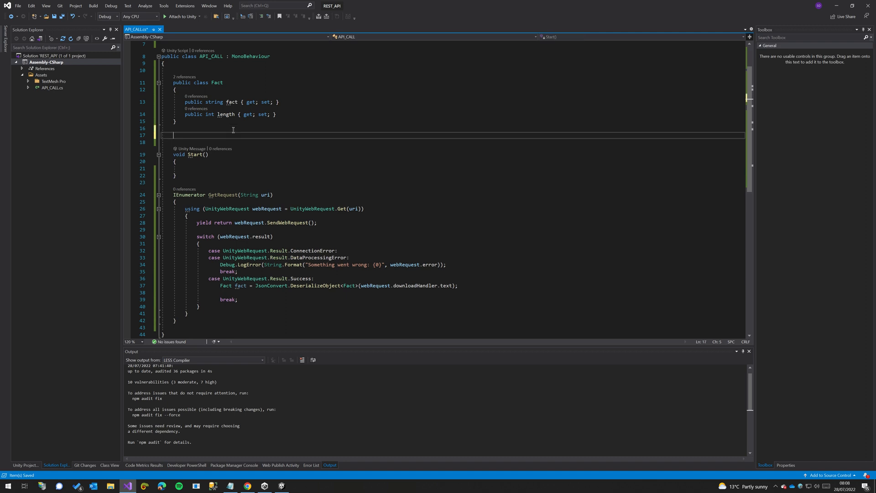
pyautogui.write('public')
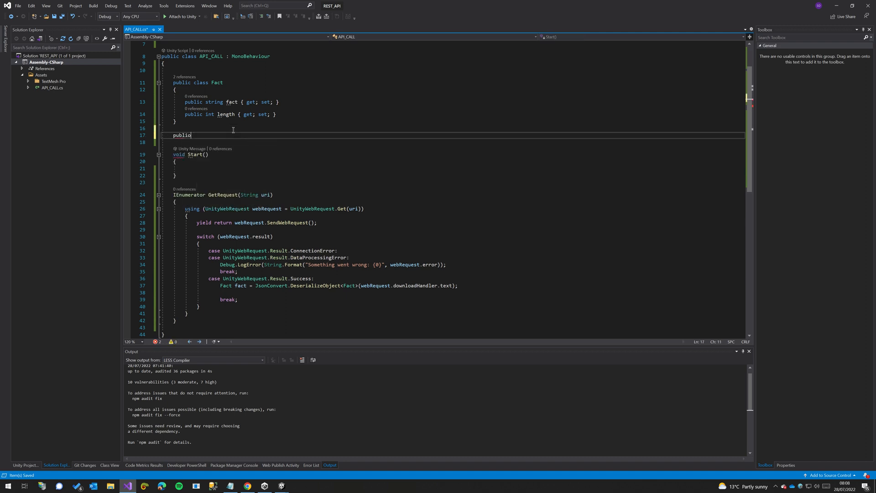
pyautogui.write('Text')
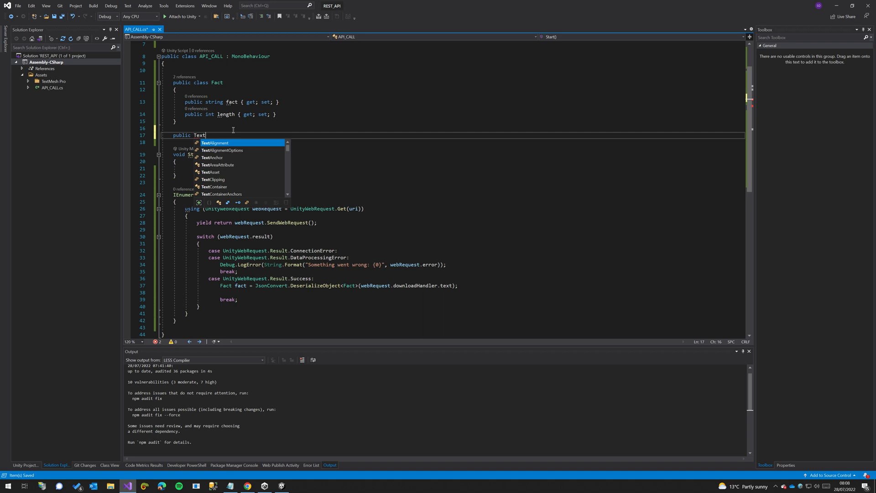
pyautogui.moveTo(214, 142)
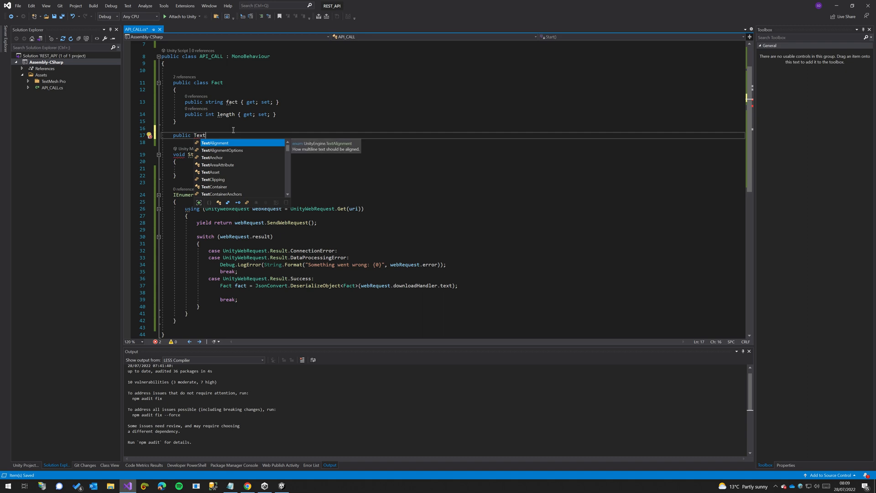
pyautogui.write('MshPro')
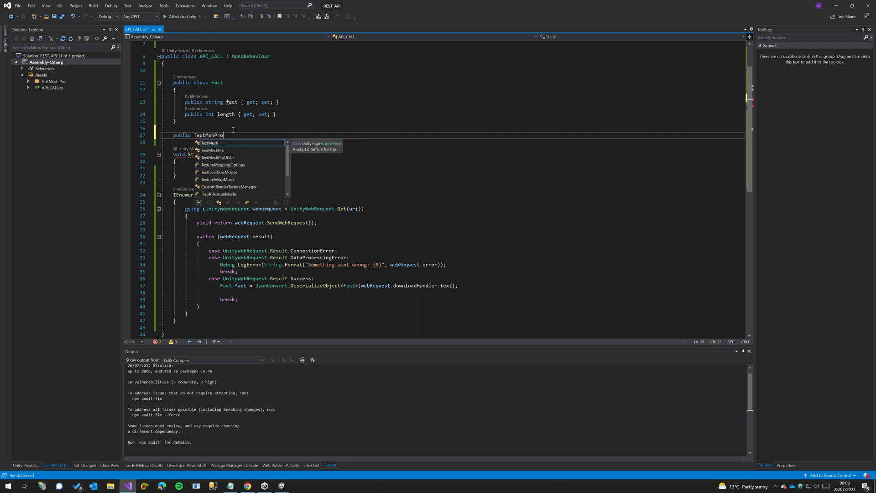
pyautogui.write('e')
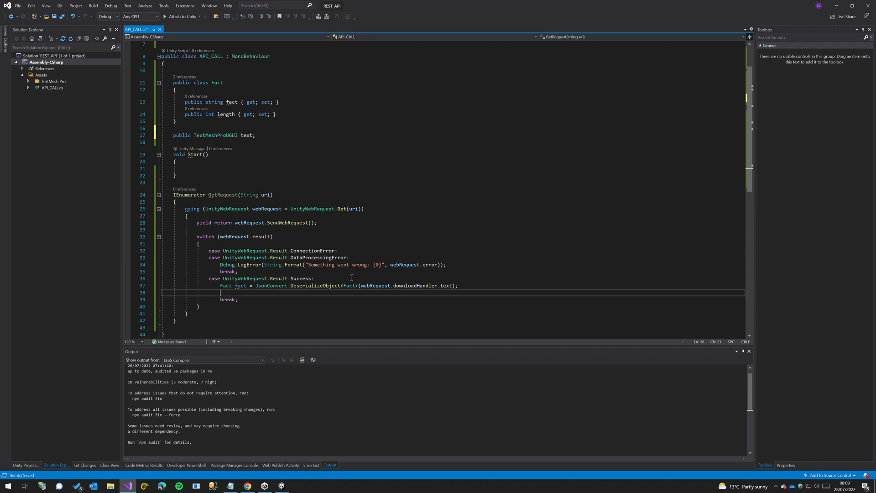
# In the Success case, assign fact.fact to text.text.
pyautogui.write('text.text =')
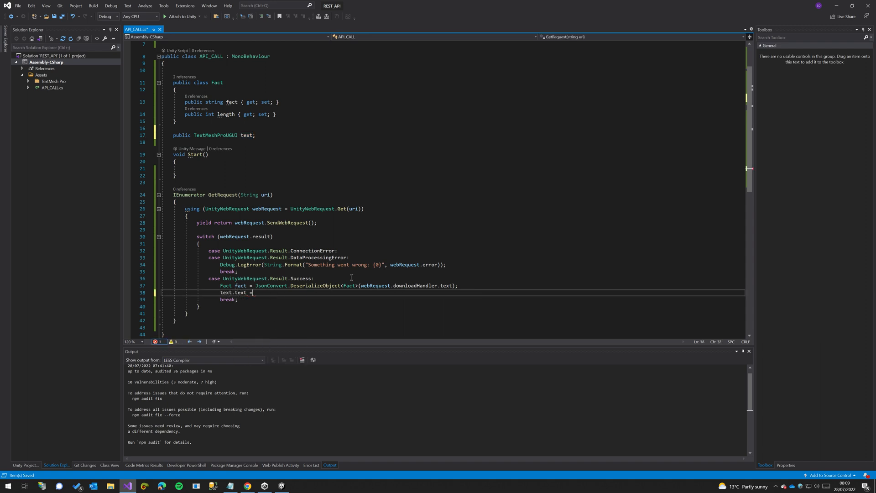
pyautogui.write('fact.fact')
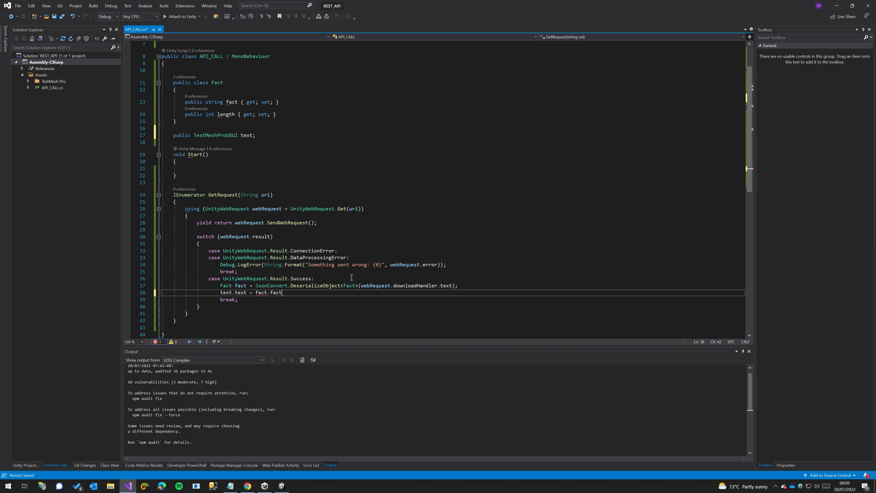
pyautogui.write(';')
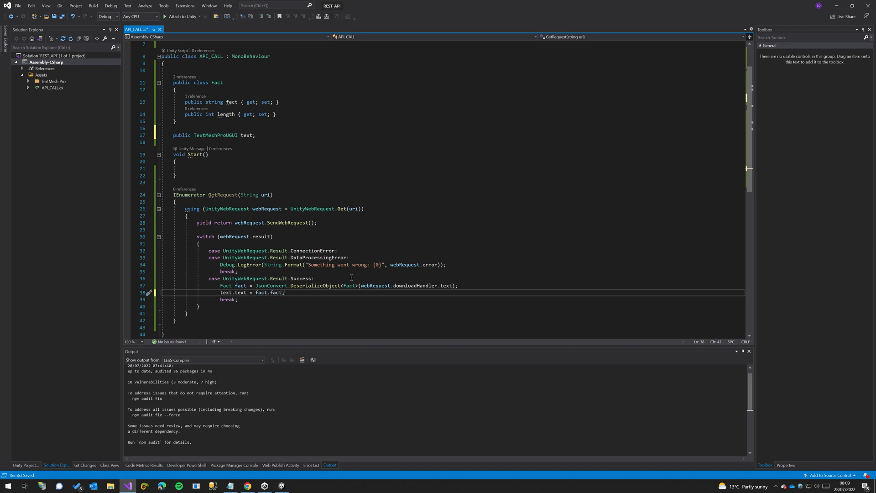
pyautogui.moveTo(270, 195)
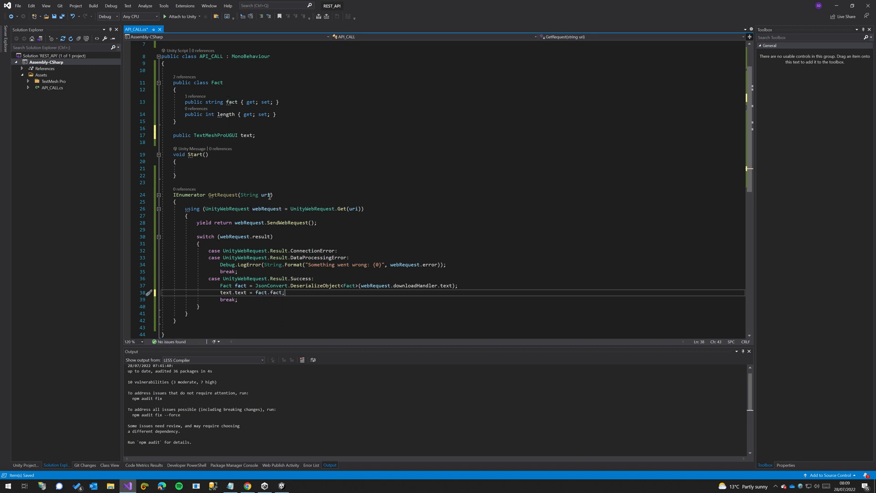
pyautogui.moveTo(259, 169)
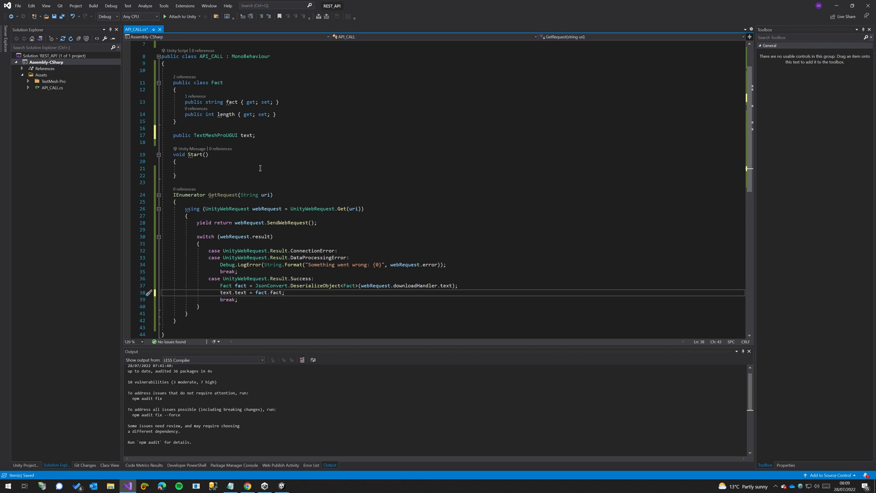
pyautogui.moveTo(279, 285)
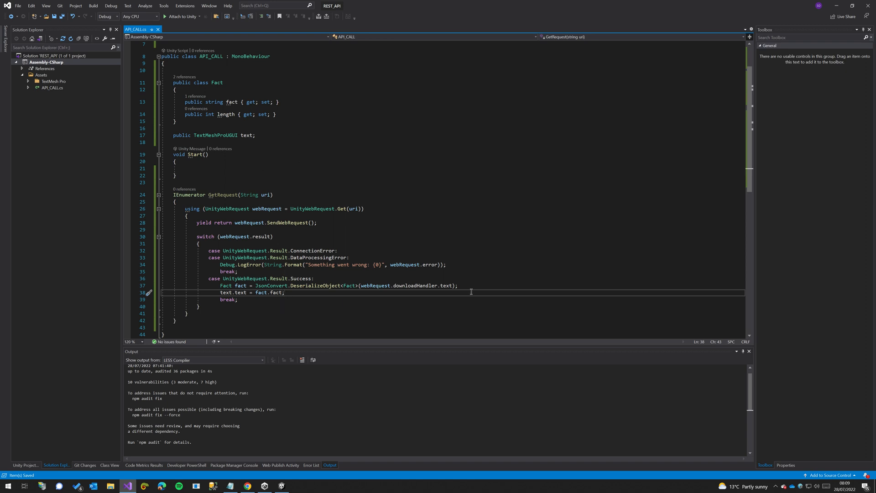
pyautogui.moveTo(837, 6)
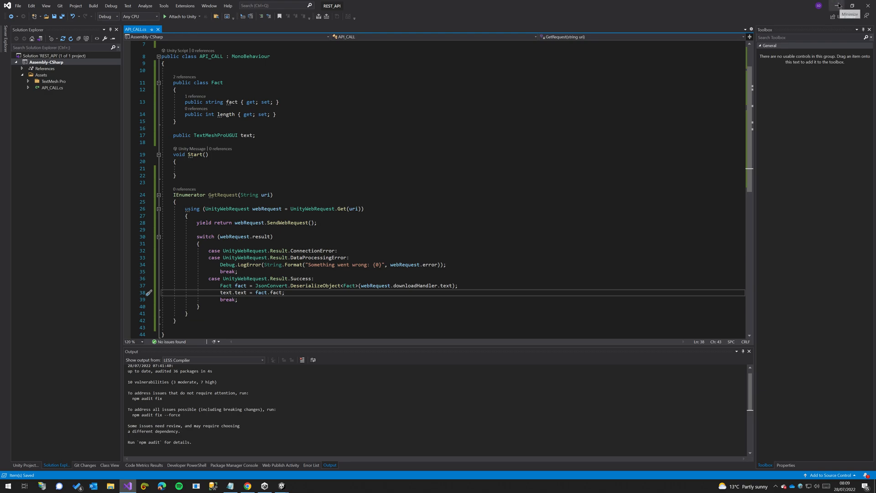
# Attach API_CALL to Main Camera and set its Text field to Text (TMP).
pyautogui.click(282, 485)
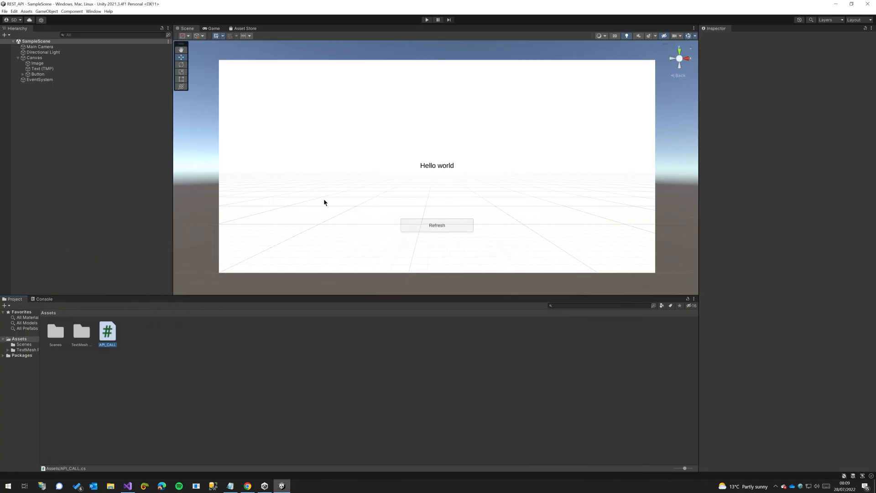
pyautogui.click(40, 47)
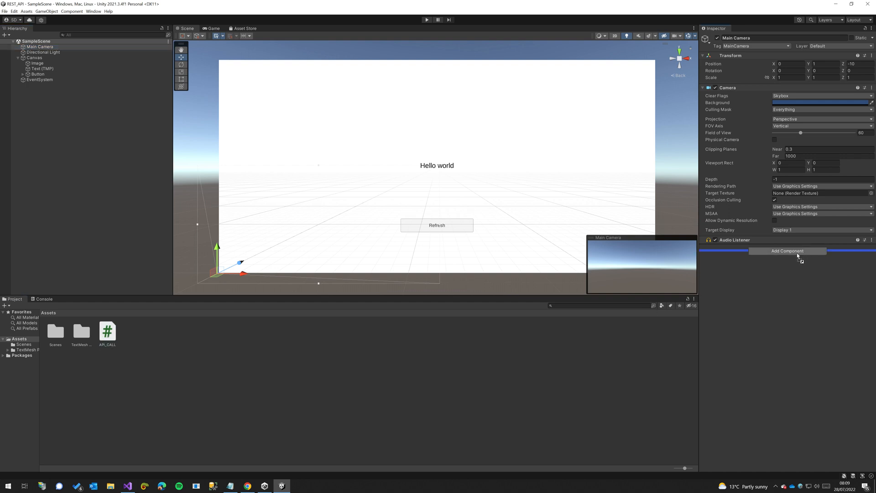
pyautogui.click(788, 251)
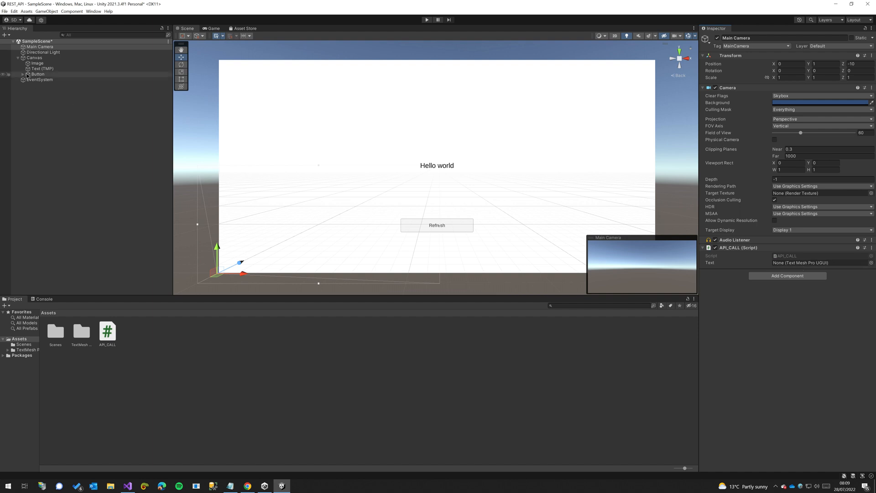
pyautogui.click(23, 74)
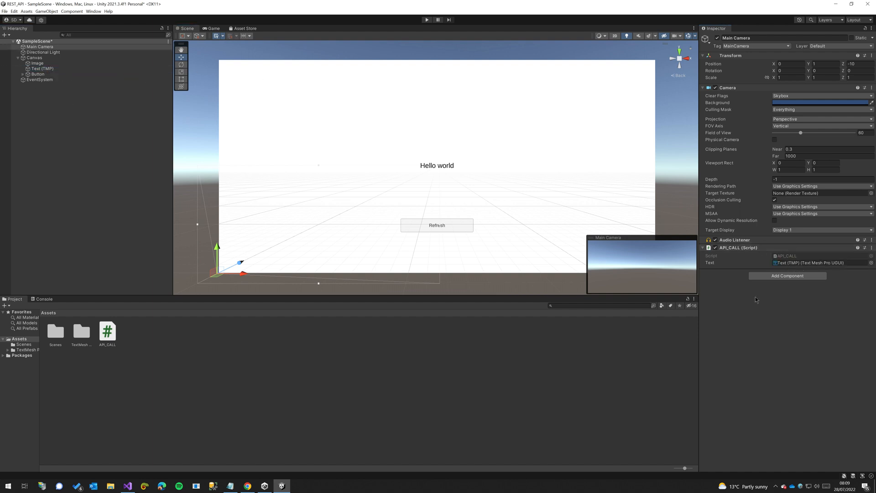
pyautogui.moveTo(368, 386)
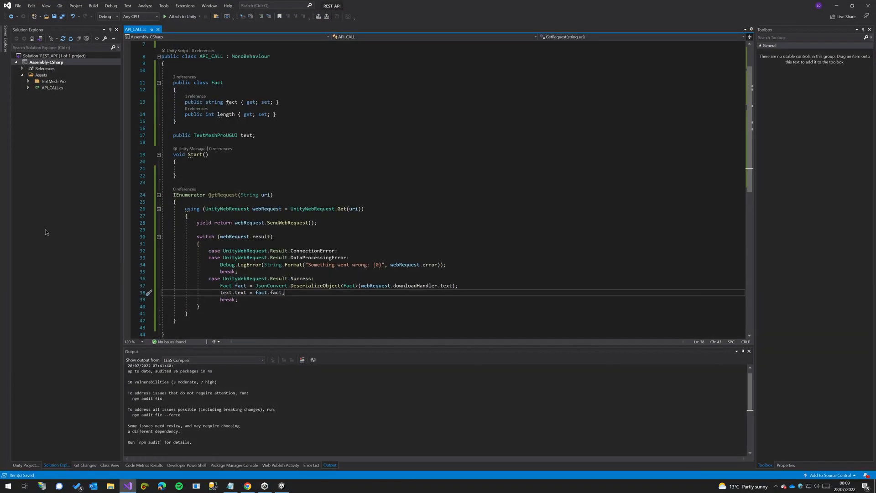
pyautogui.write('STartCoroutine(GetRequest(')
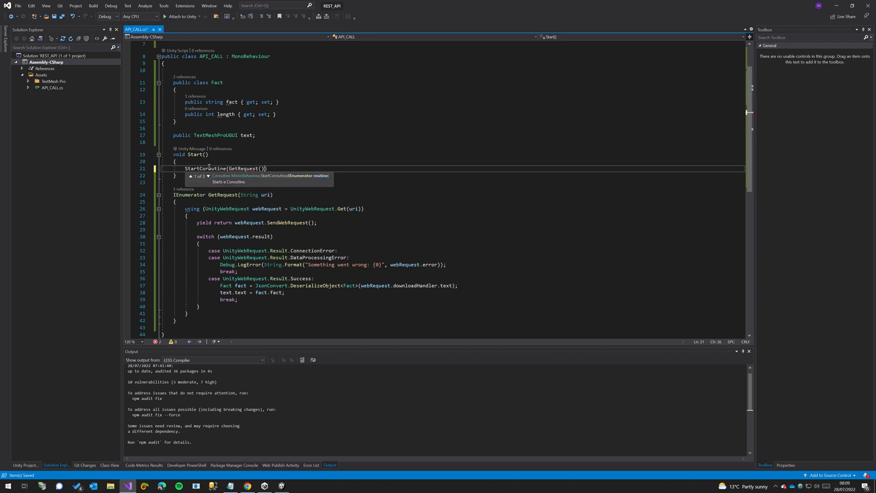
pyautogui.write('""')
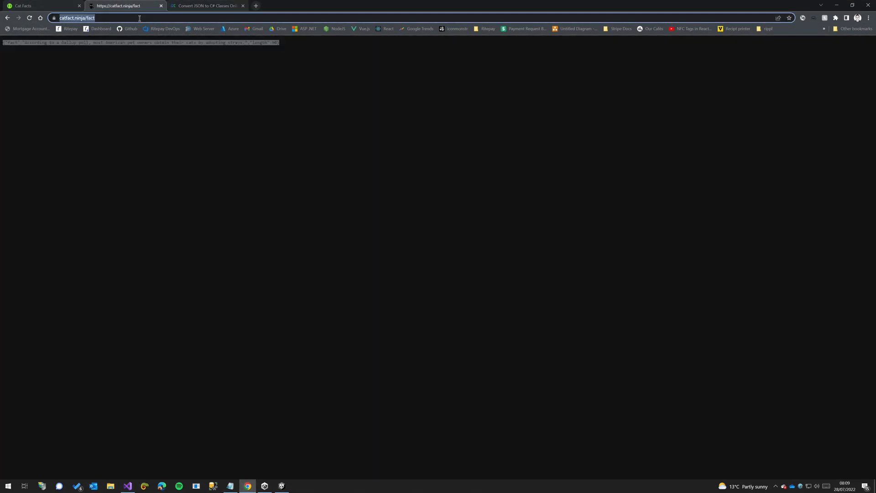
pyautogui.click(127, 485)
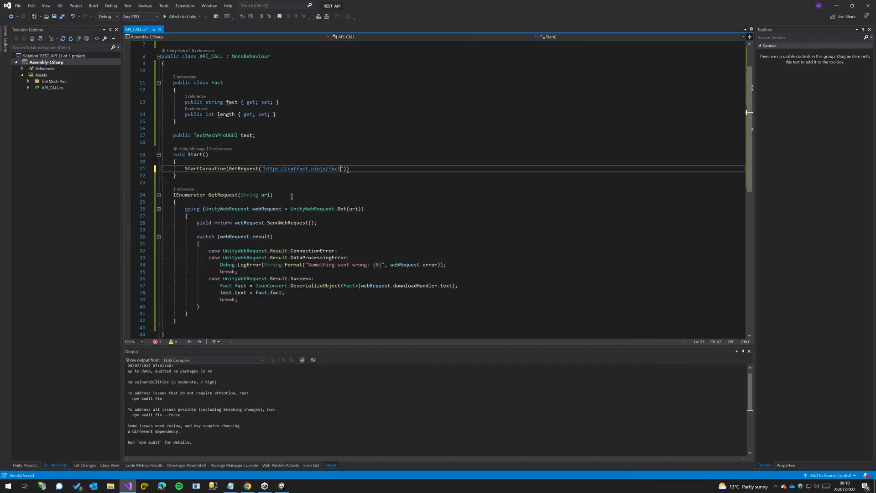
pyautogui.write(';')
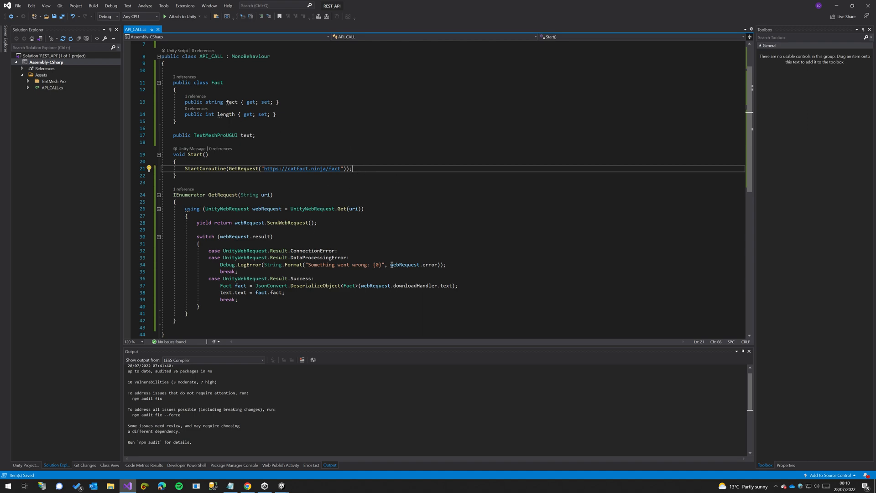
pyautogui.click(282, 486)
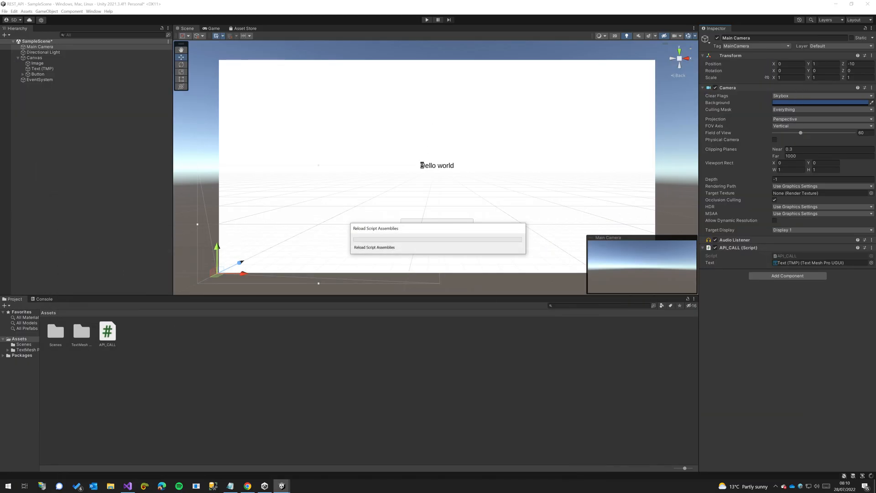
# Play the scene twice to see random cat facts, then stop play mode.
pyautogui.click(426, 20)
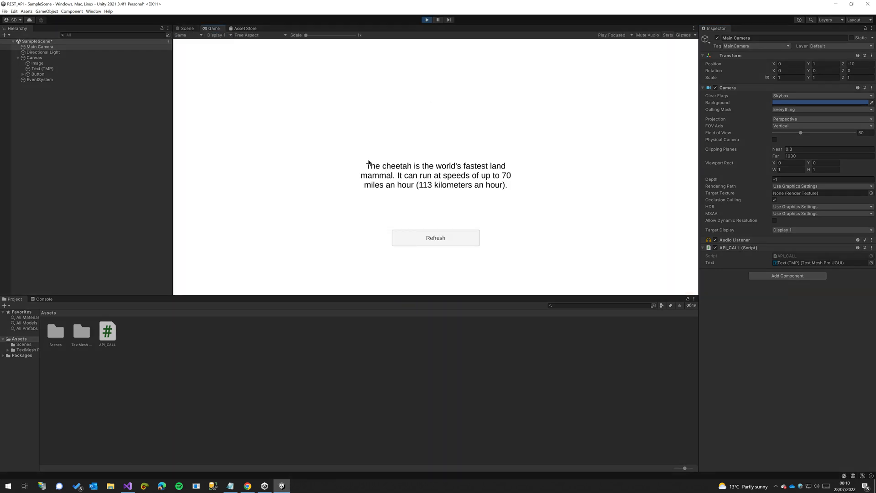
pyautogui.click(187, 28)
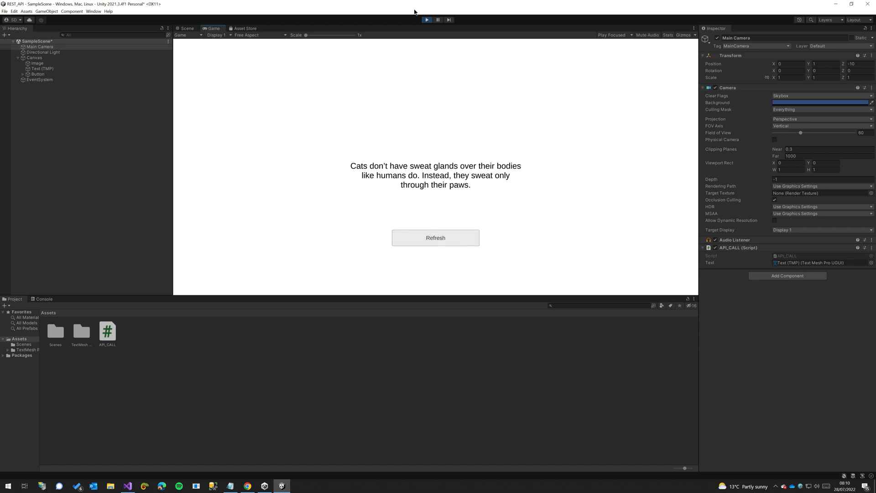
pyautogui.click(186, 28)
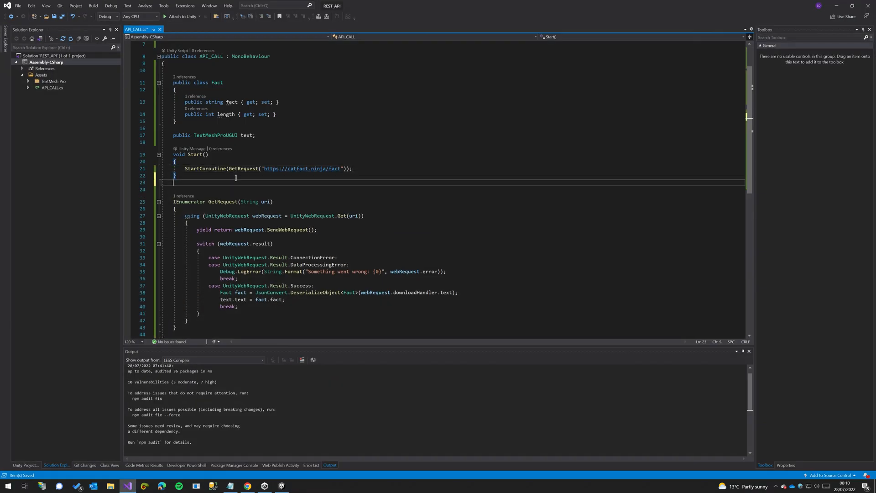
# Add public void OnRefresh() { Start(); } below Start() and return to Unity.
pyautogui.write('public void O')
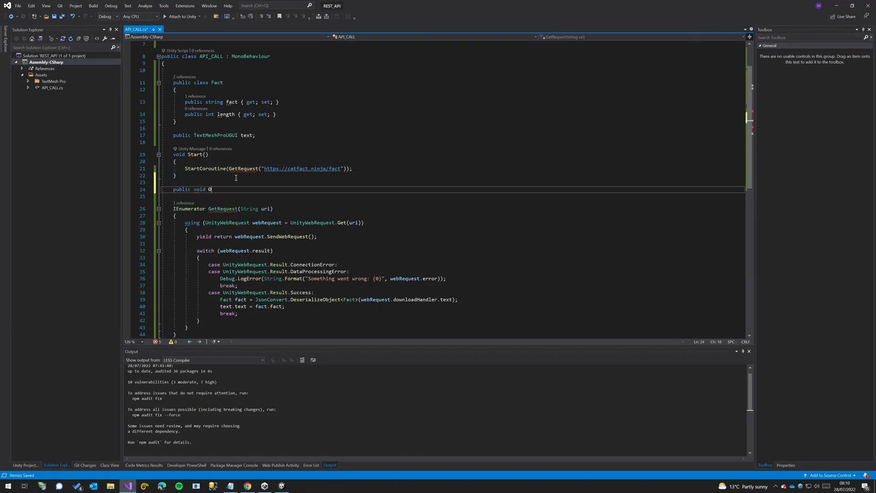
pyautogui.write('nRefresh()')
pyautogui.write('{')
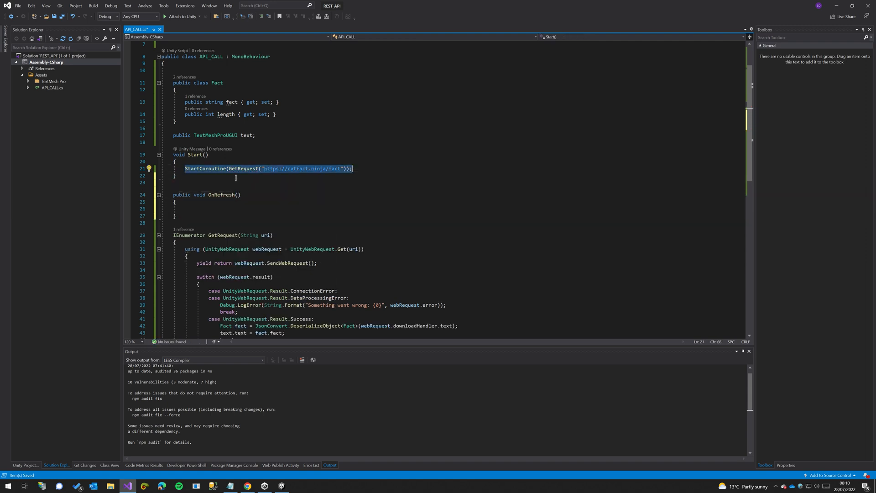
pyautogui.click(184, 209)
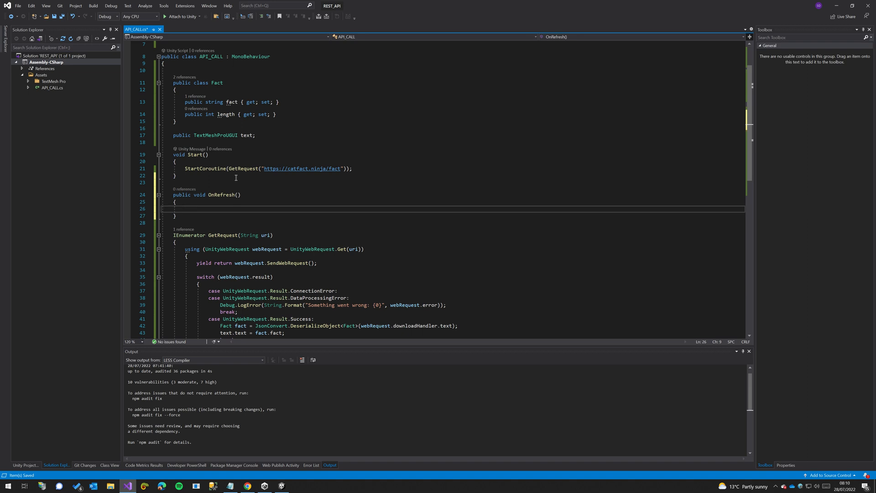
pyautogui.write('Start();')
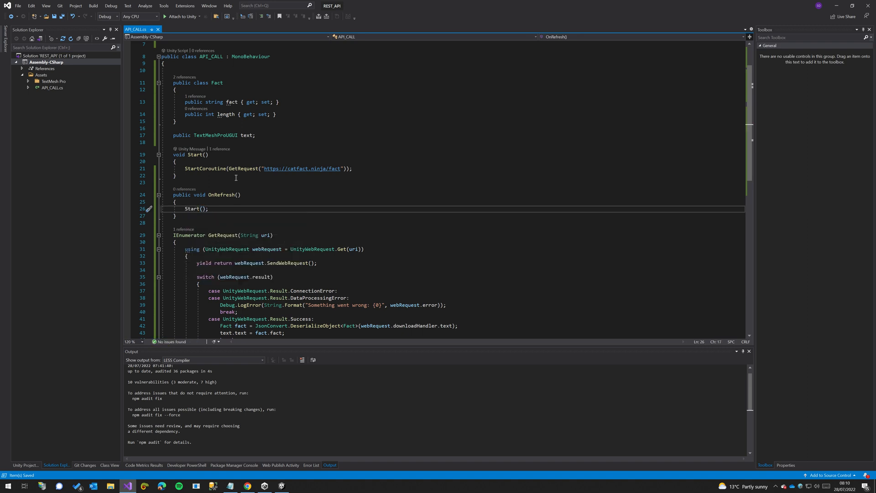
pyautogui.moveTo(418, 143)
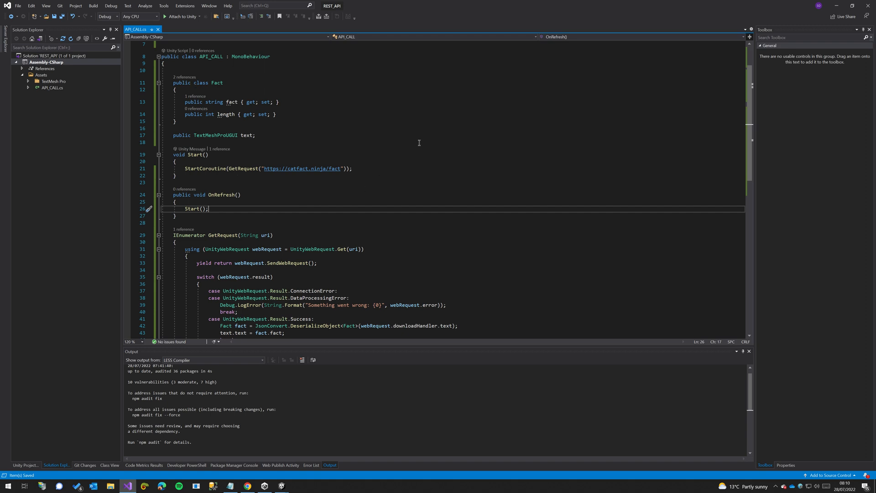
pyautogui.moveTo(234, 213)
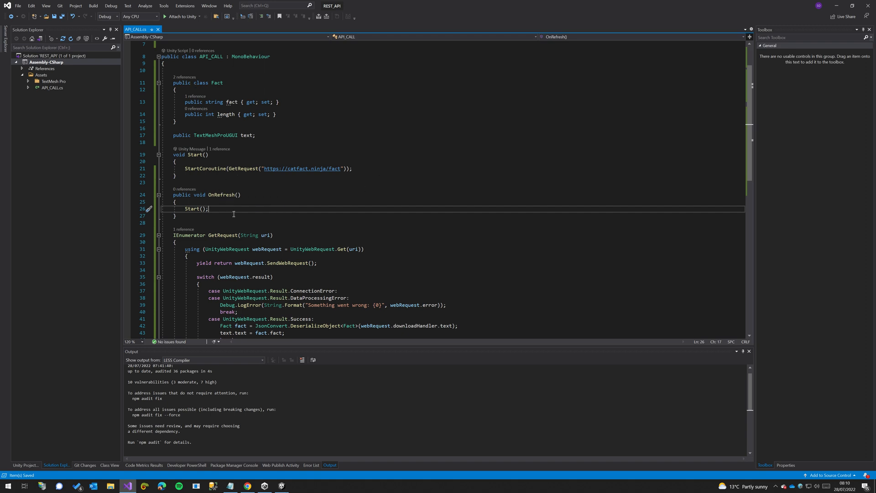
pyautogui.moveTo(170, 170)
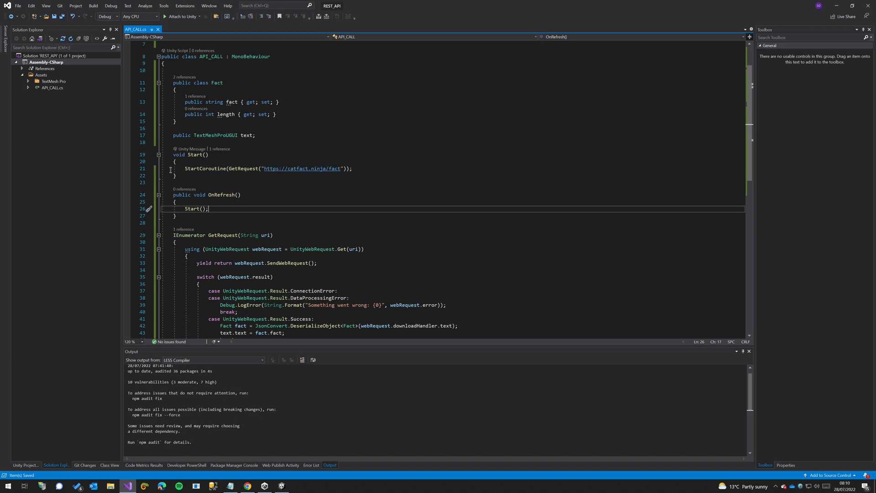
pyautogui.scroll(-3)
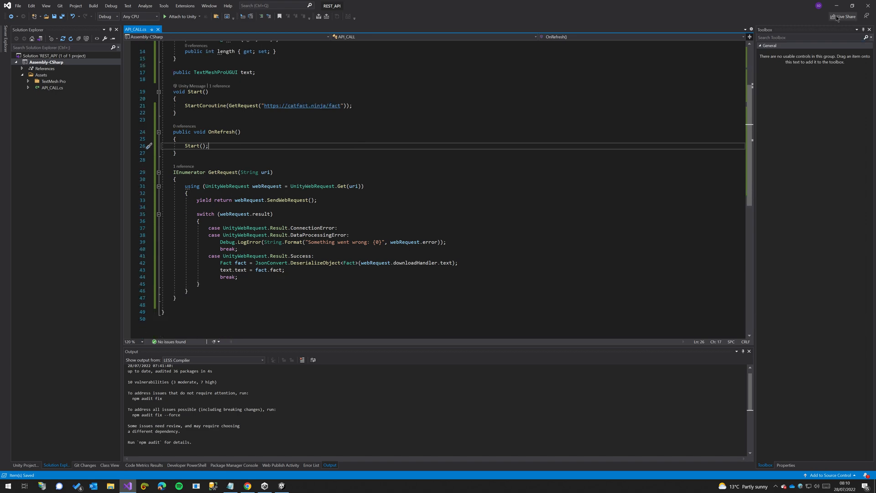
pyautogui.click(281, 485)
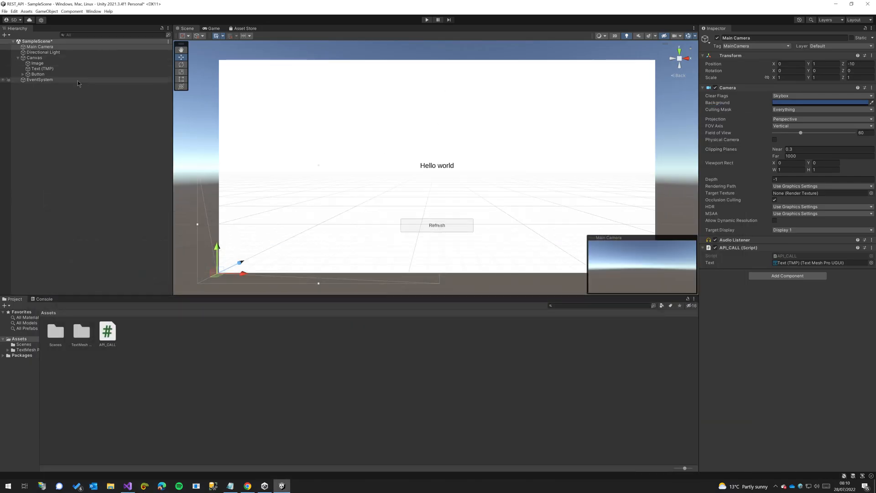
# Add an On Click() entry to the Refresh button targeting Main Camera.
pyautogui.click(38, 74)
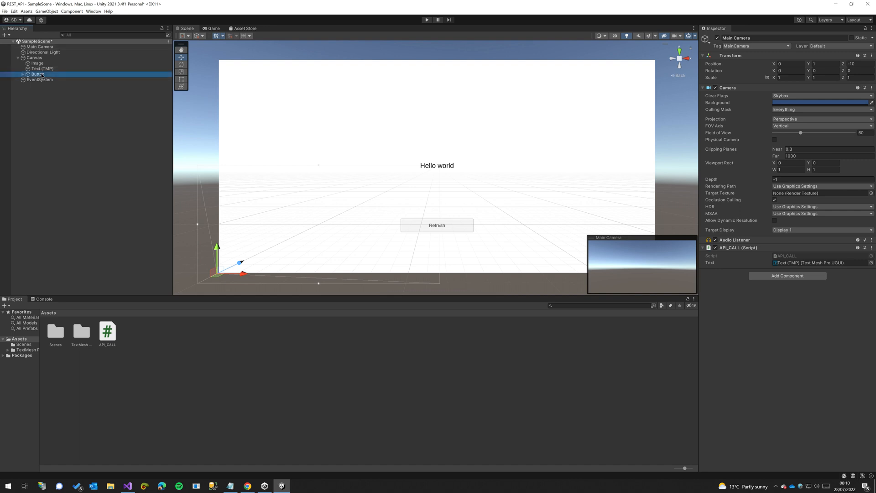
pyautogui.click(37, 74)
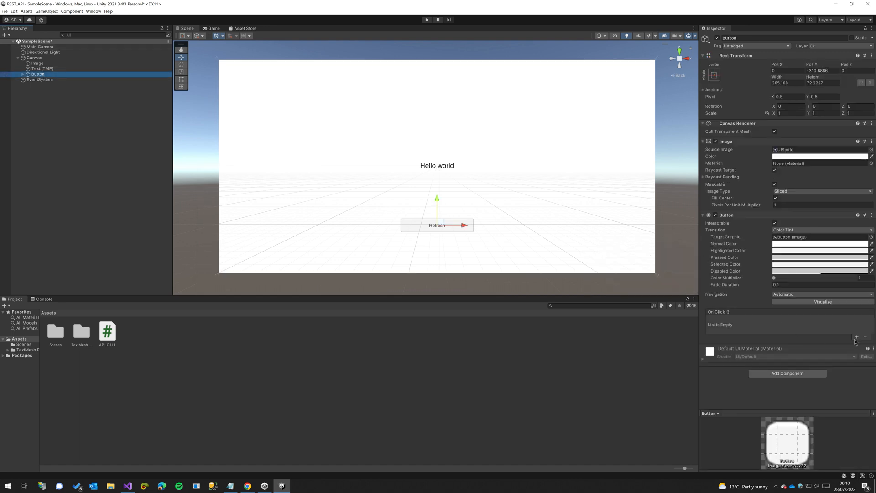
pyautogui.click(857, 338)
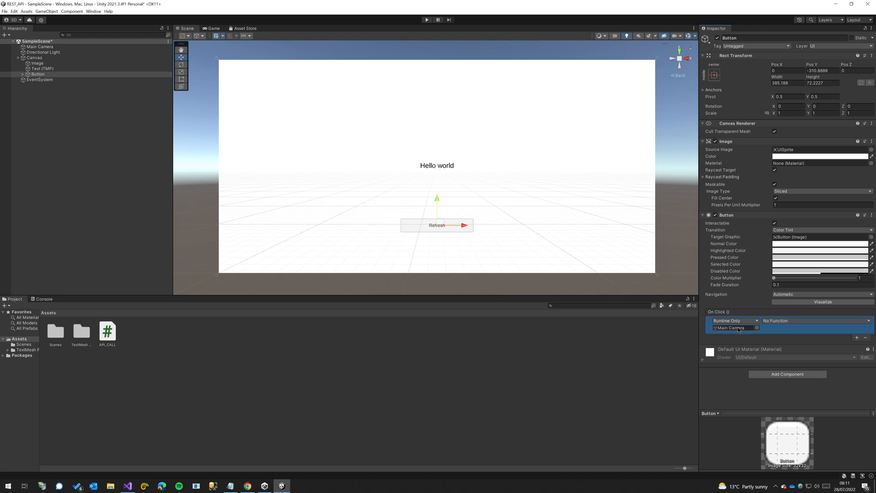
pyautogui.click(815, 321)
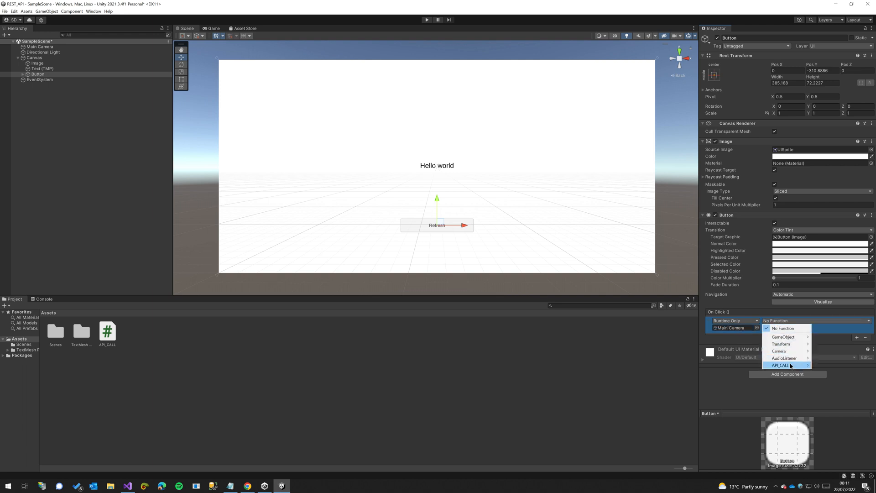
pyautogui.moveTo(780, 365)
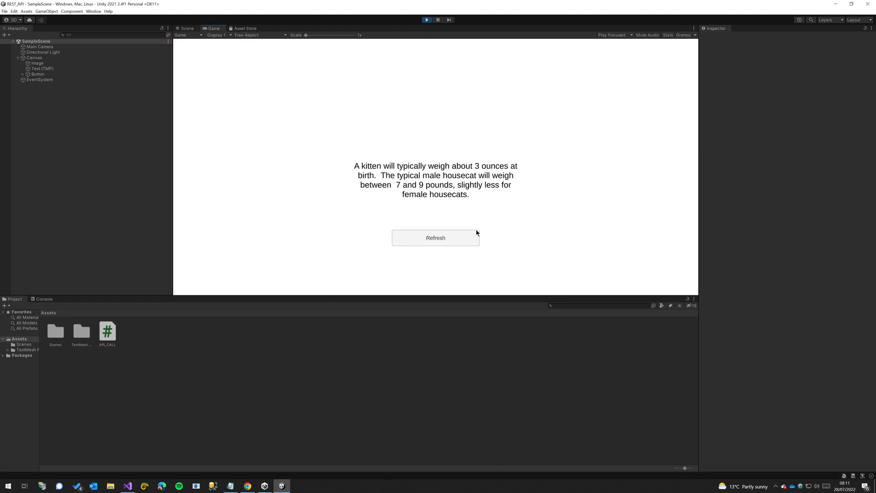
# Click Refresh three times for new cat facts, then stop play mode.
pyautogui.click(435, 237)
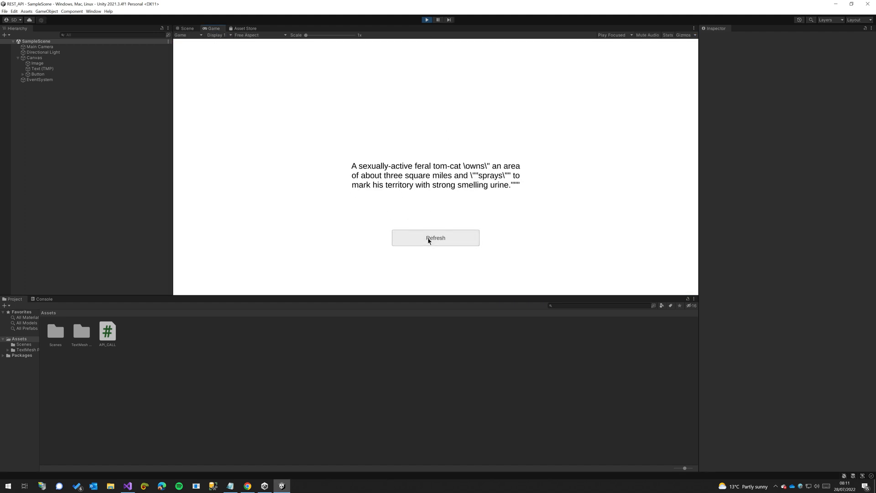
pyautogui.click(436, 237)
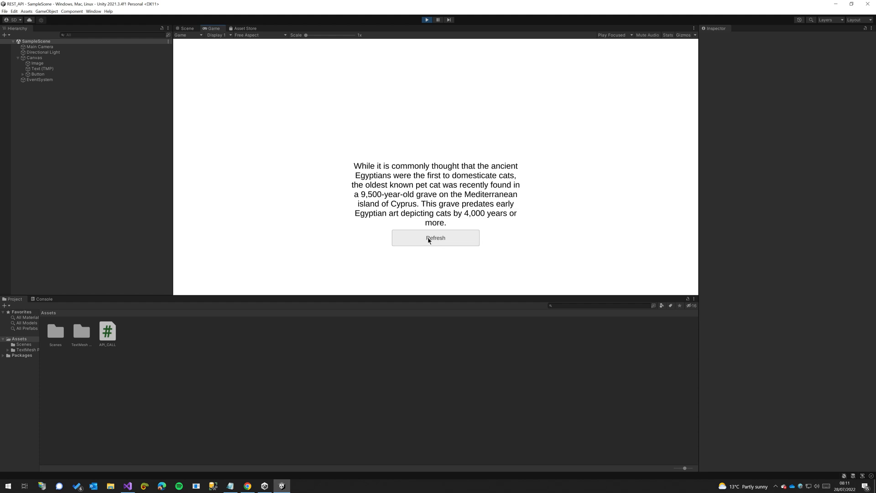
pyautogui.click(435, 238)
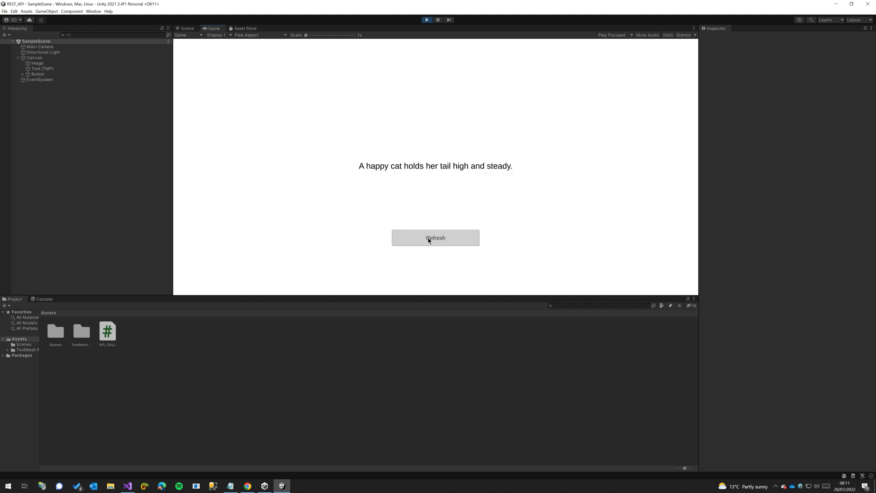
pyautogui.click(187, 27)
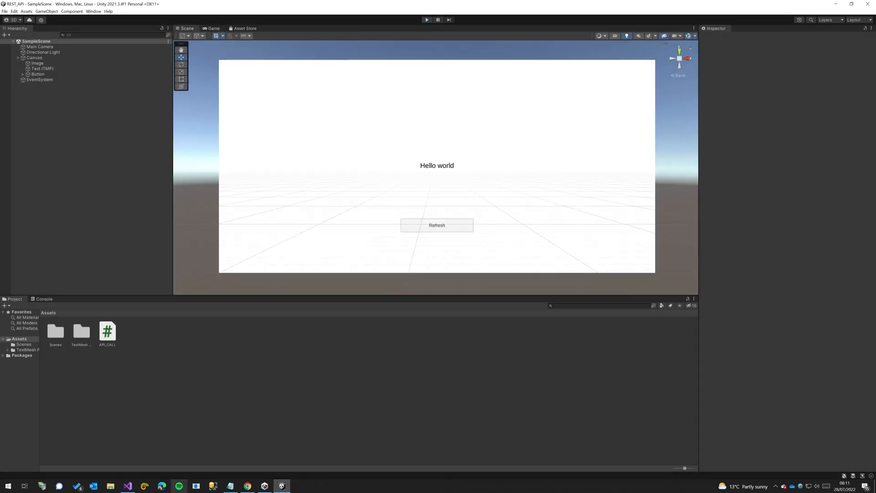
pyautogui.moveTo(524, 82)
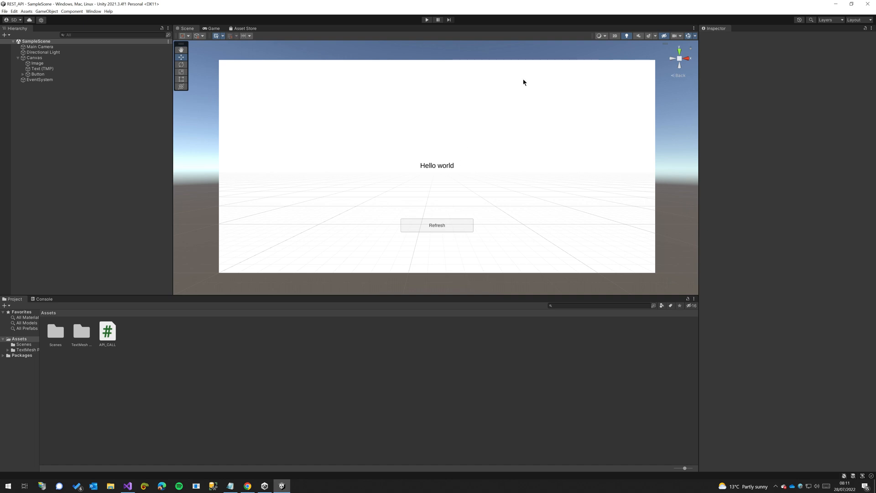
pyautogui.moveTo(181, 7)
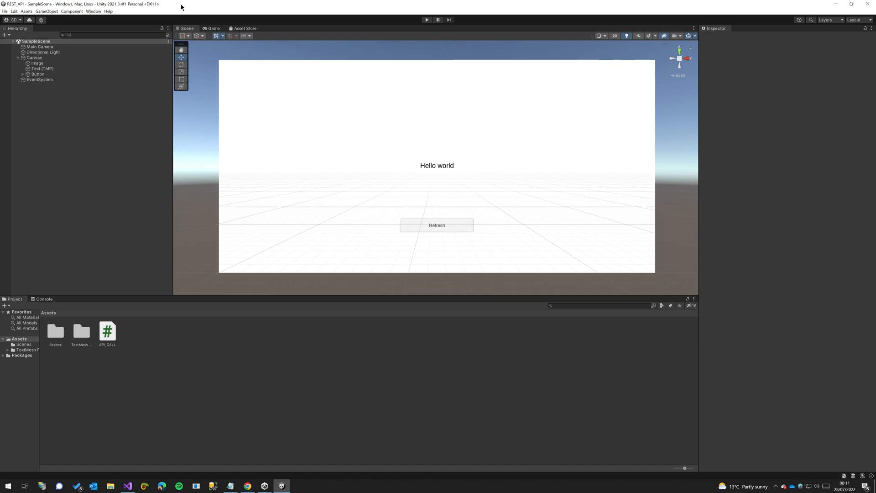